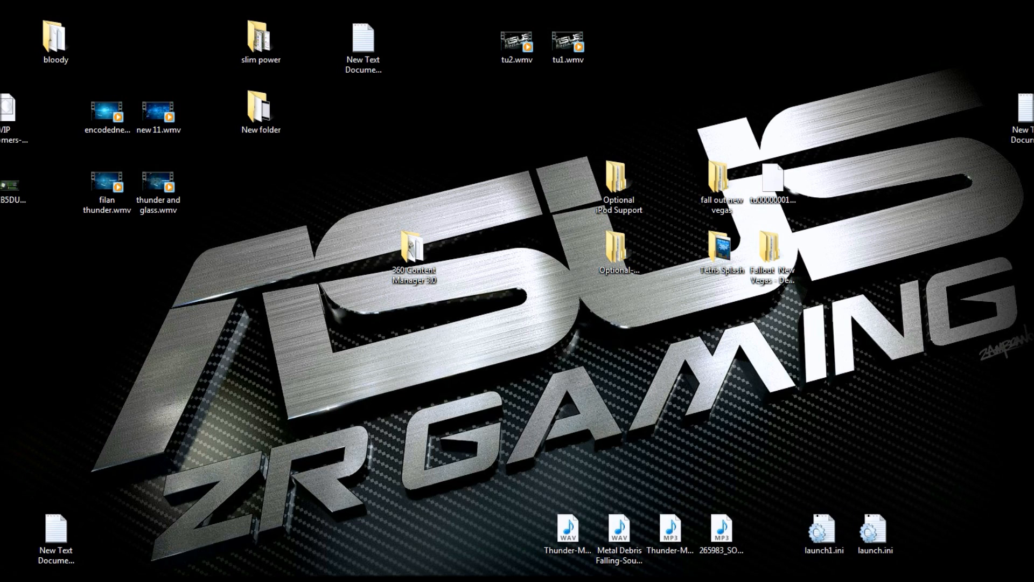
{"action": "mouse_move", "coordinate": [435, 390]}
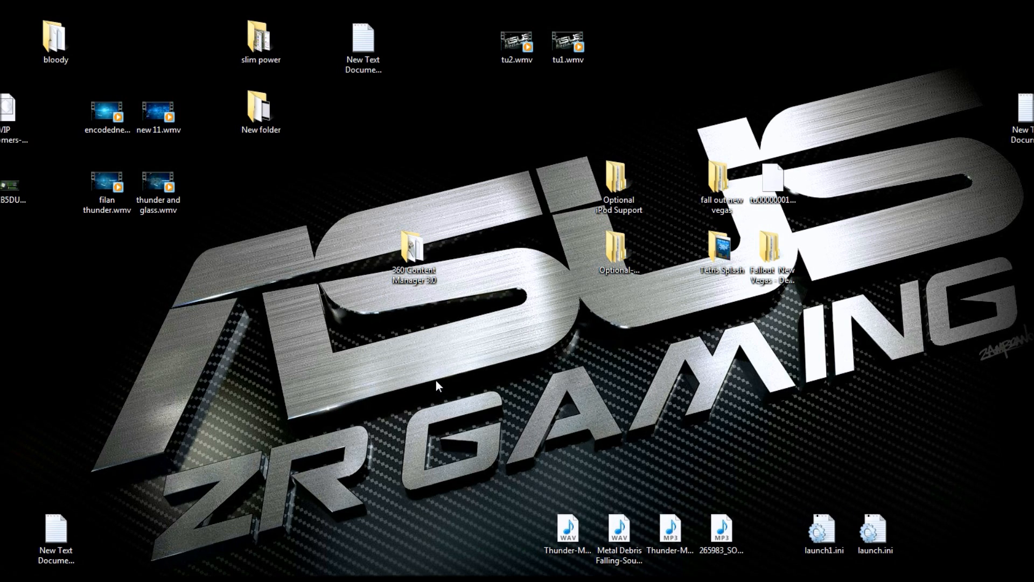
{"action": "mouse_move", "coordinate": [540, 409]}
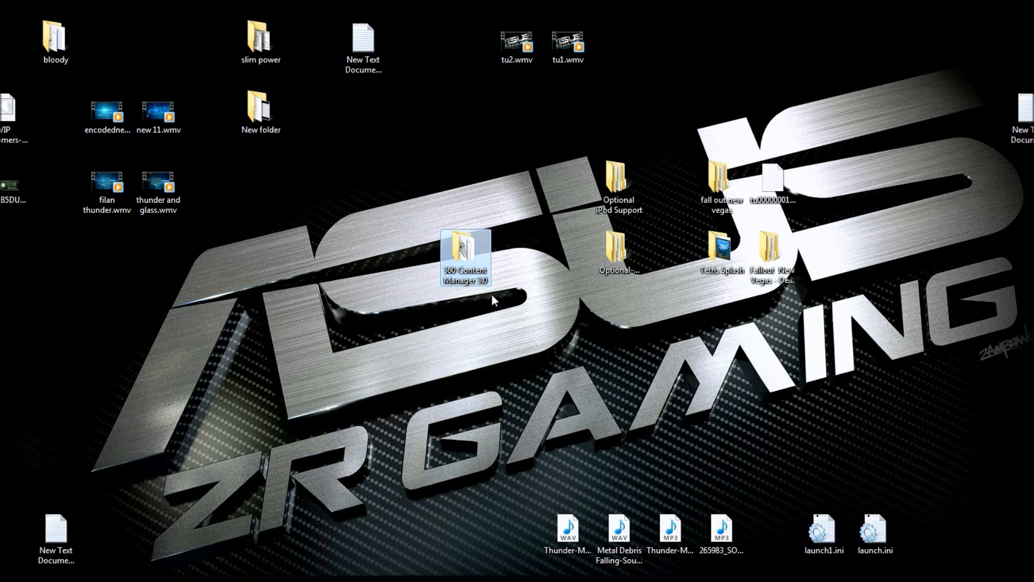
- Launch ContentManager.exe from the 360 Content Manager 3.0 folder and dismiss the Welcome prompt
{"action": "double_click", "coordinate": [464, 256]}
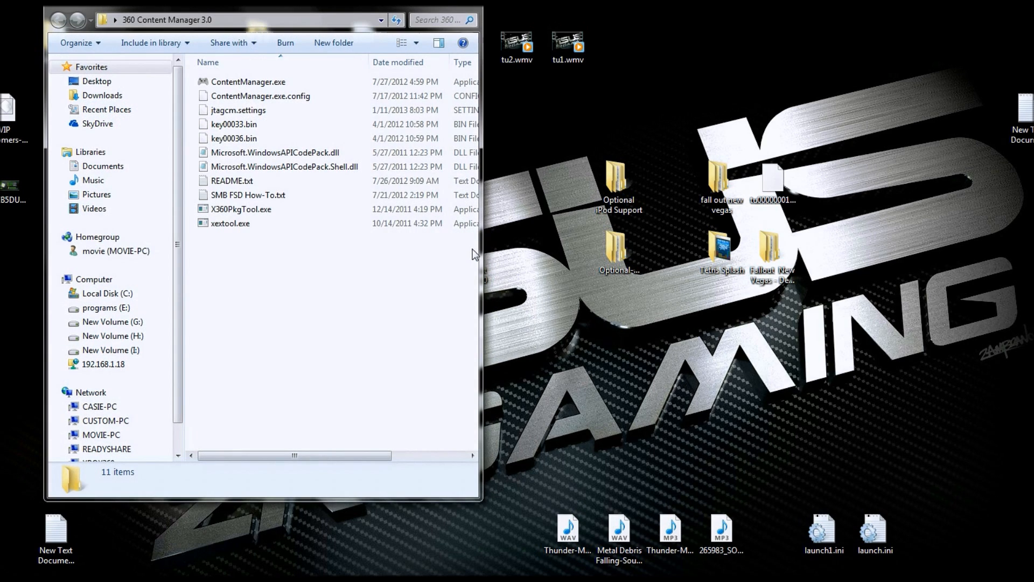
{"action": "left_click", "coordinate": [249, 82]}
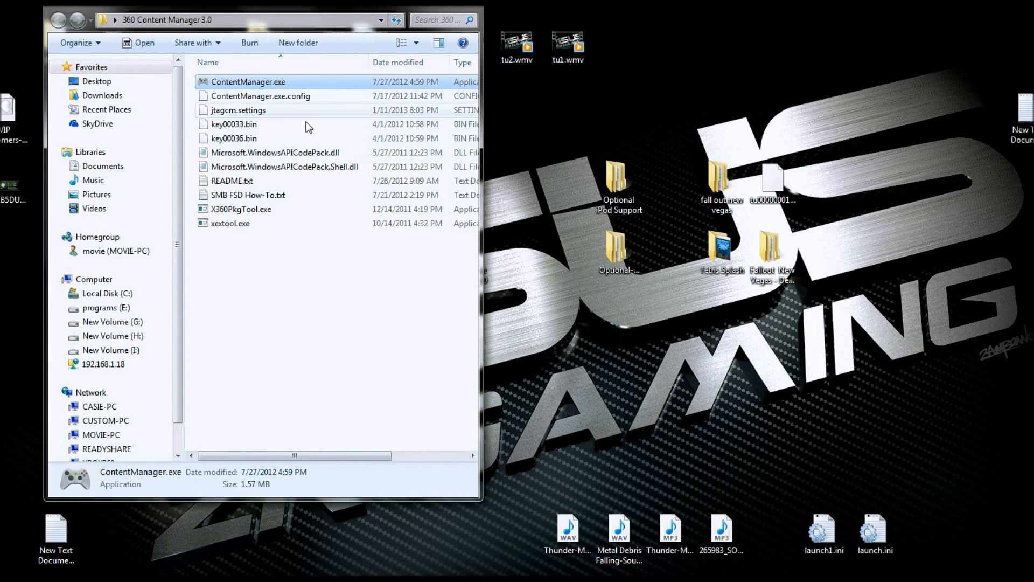
{"action": "double_click", "coordinate": [249, 81]}
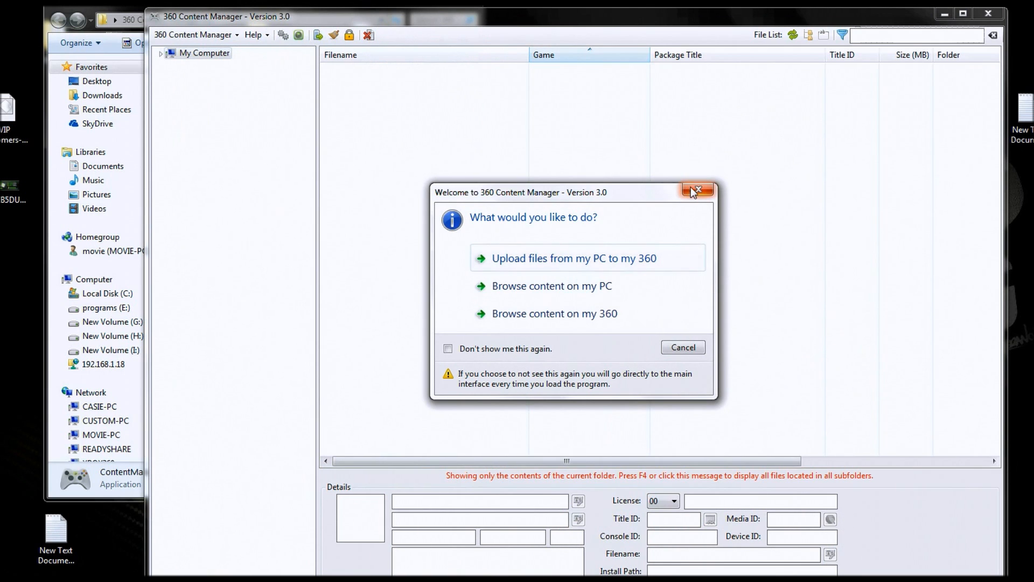
{"action": "left_click", "coordinate": [697, 191]}
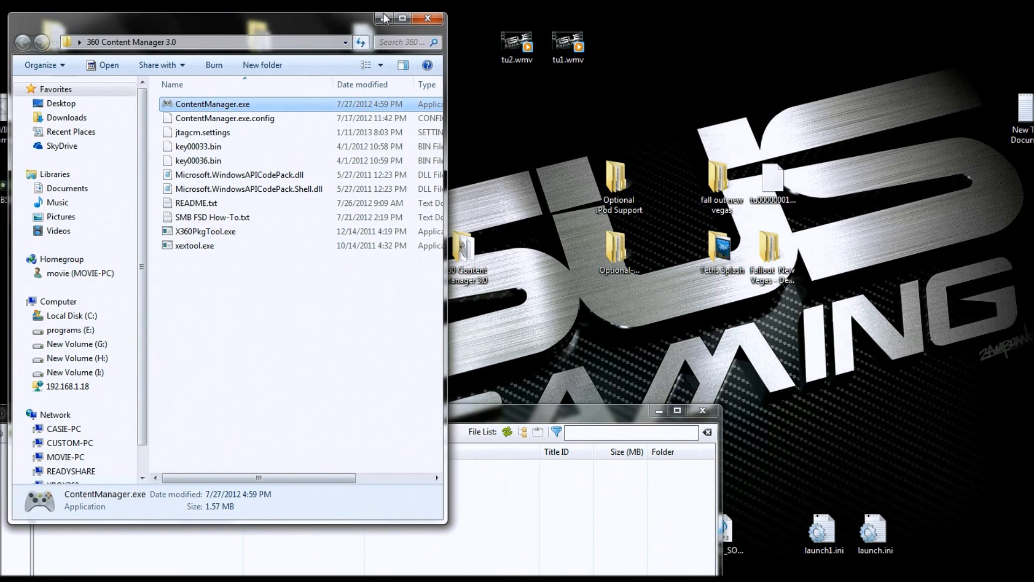
- Close the program folder window
{"action": "left_click", "coordinate": [428, 18]}
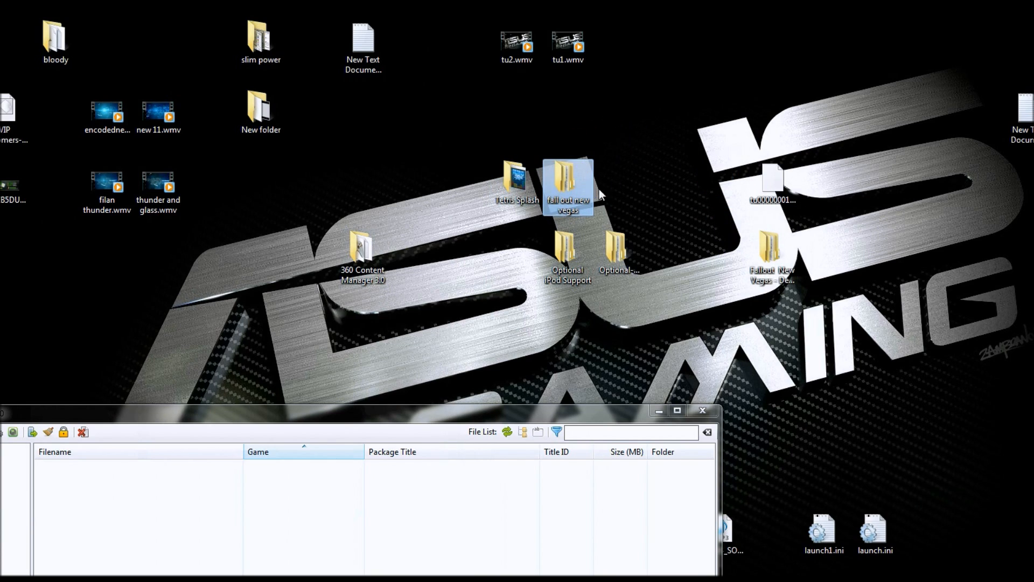
{"action": "mouse_move", "coordinate": [668, 185]}
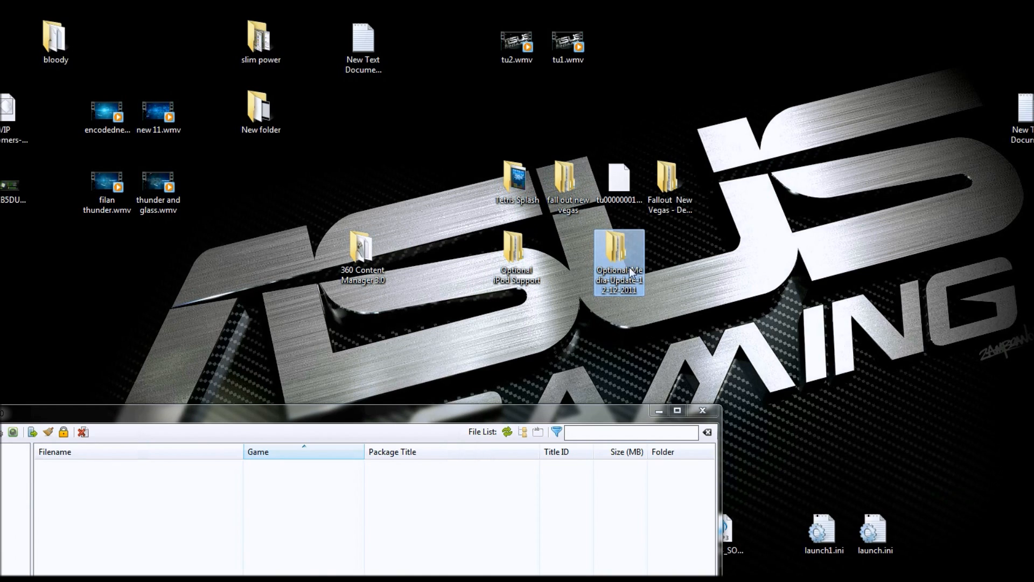
{"action": "mouse_move", "coordinate": [620, 271]}
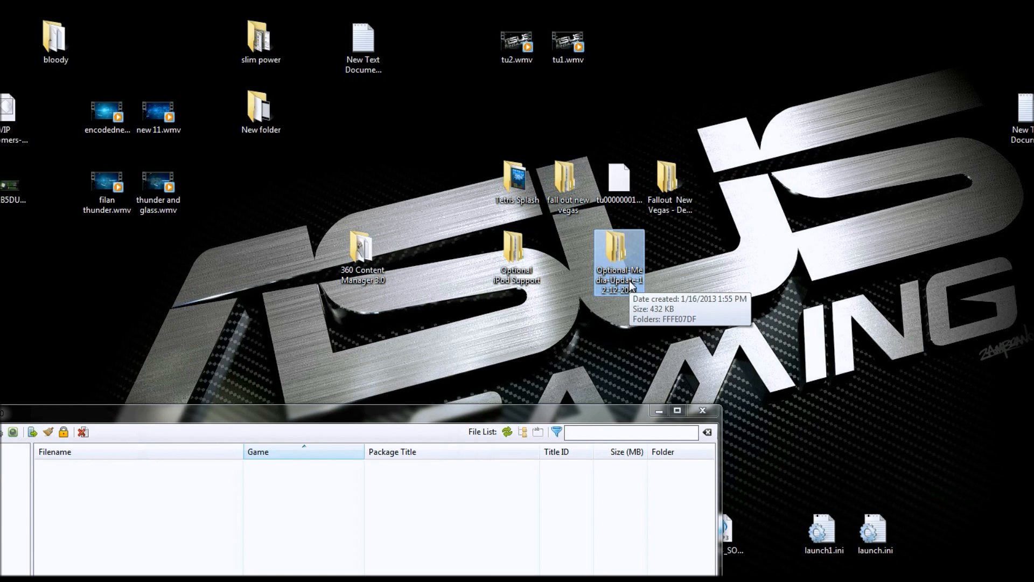
{"action": "mouse_move", "coordinate": [641, 220]}
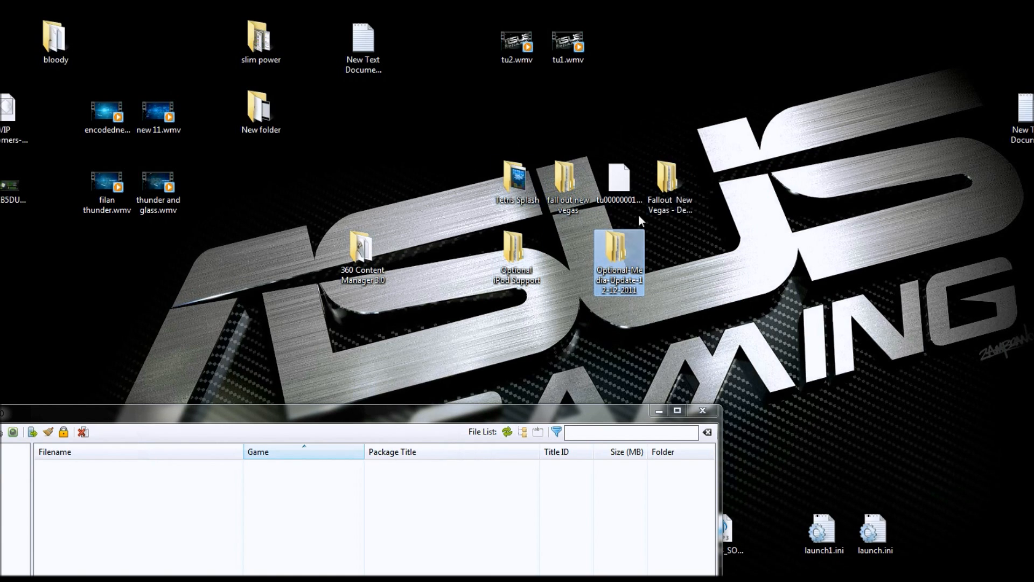
{"action": "mouse_move", "coordinate": [516, 178]}
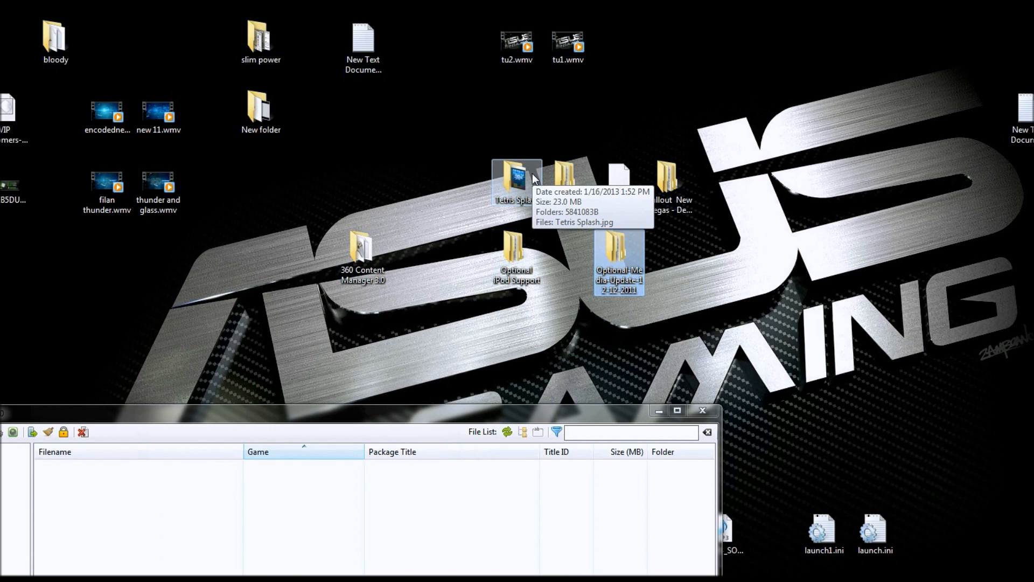
{"action": "mouse_move", "coordinate": [362, 258]}
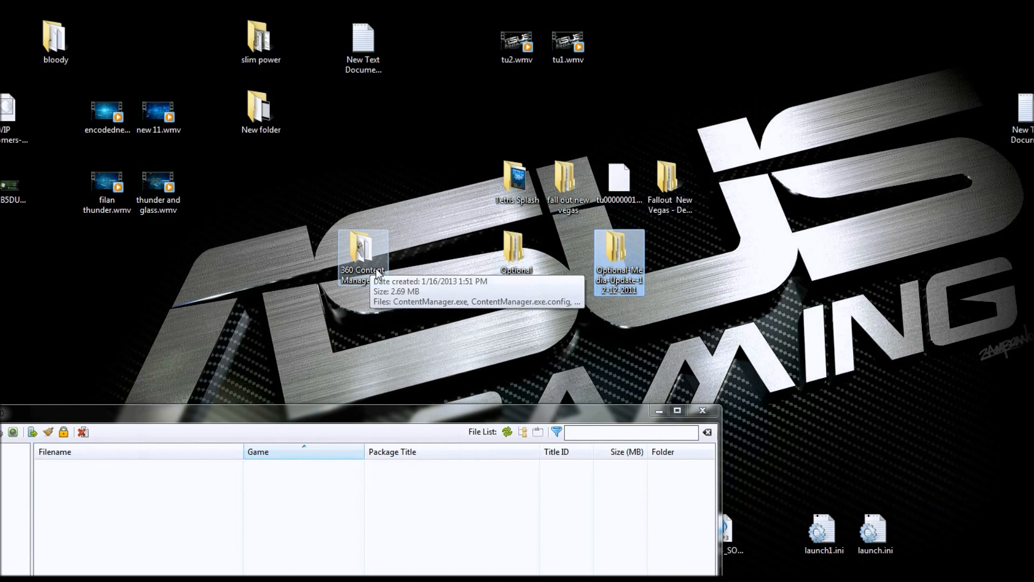
{"action": "mouse_move", "coordinate": [382, 285]}
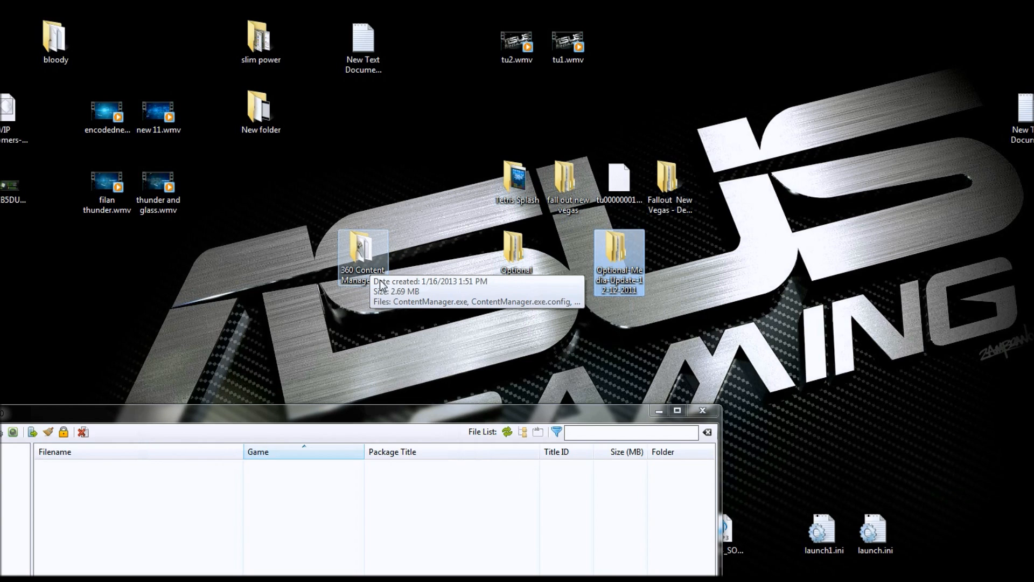
{"action": "mouse_move", "coordinate": [589, 205]}
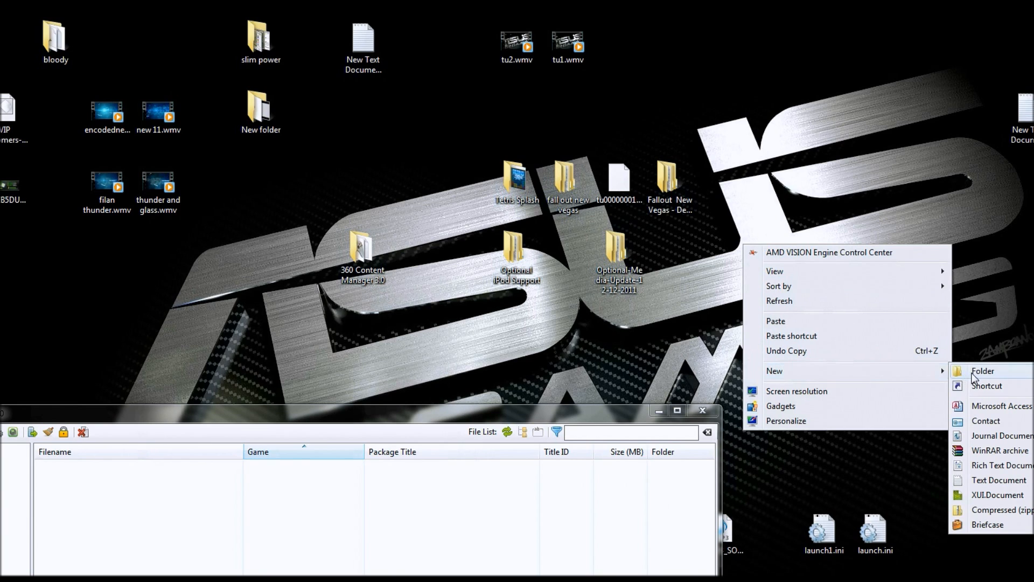
- Create a new folder on the desktop, typing 'bin' as its name
{"action": "left_click", "coordinate": [982, 370]}
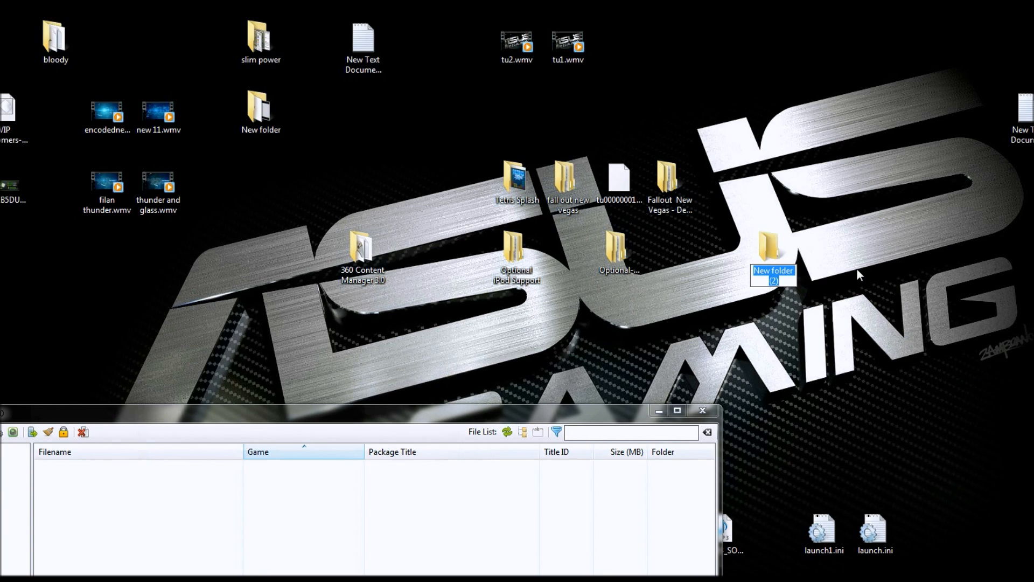
{"action": "type", "text": "bin"}
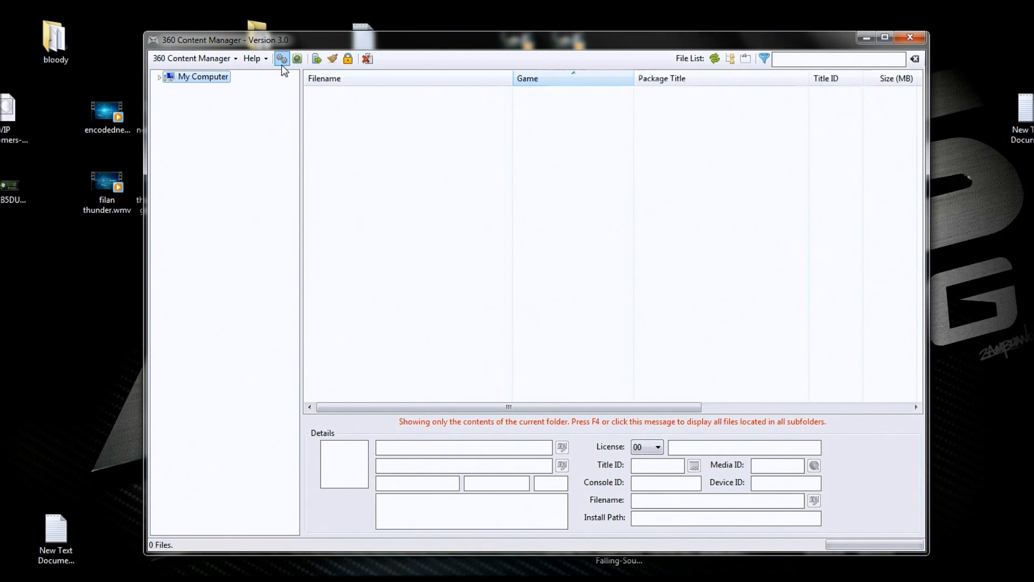
- Open the Settings dialog from the 360 Content Manager toolbar
{"action": "left_click", "coordinate": [281, 59]}
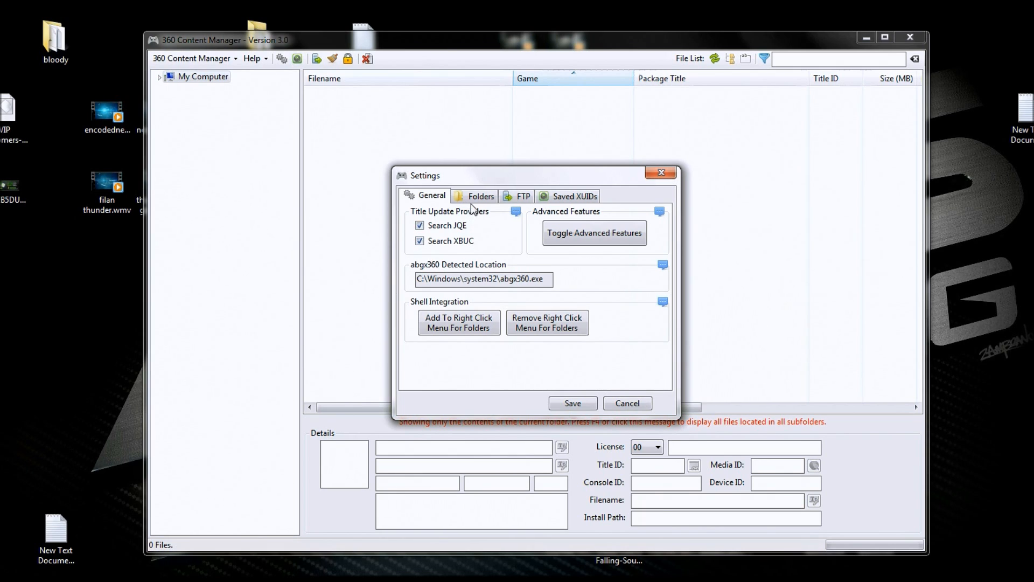
- Change the local content home folder from Desktop\001 to Desktop\bird
{"action": "left_click", "coordinate": [480, 195]}
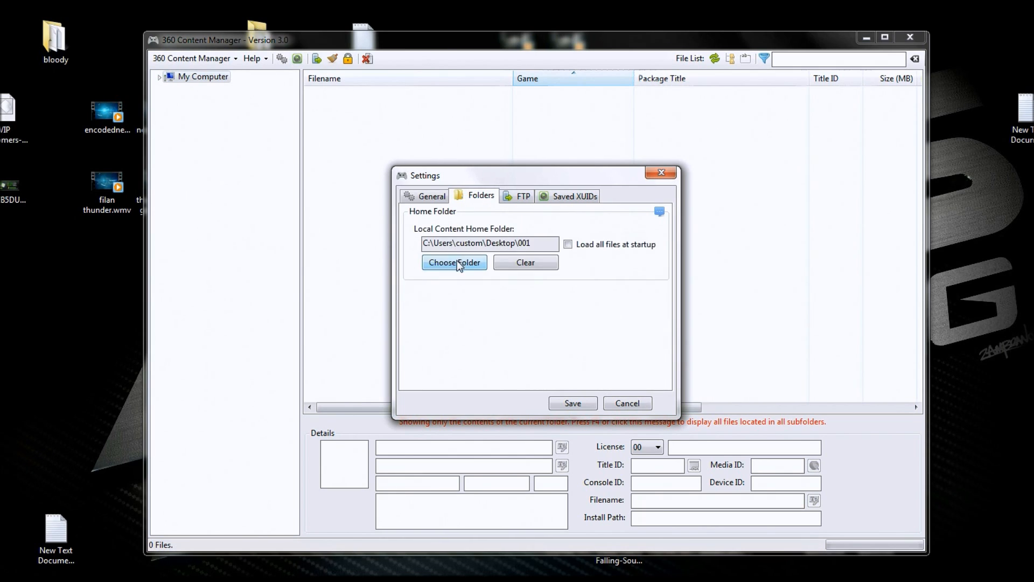
{"action": "left_click", "coordinate": [454, 262]}
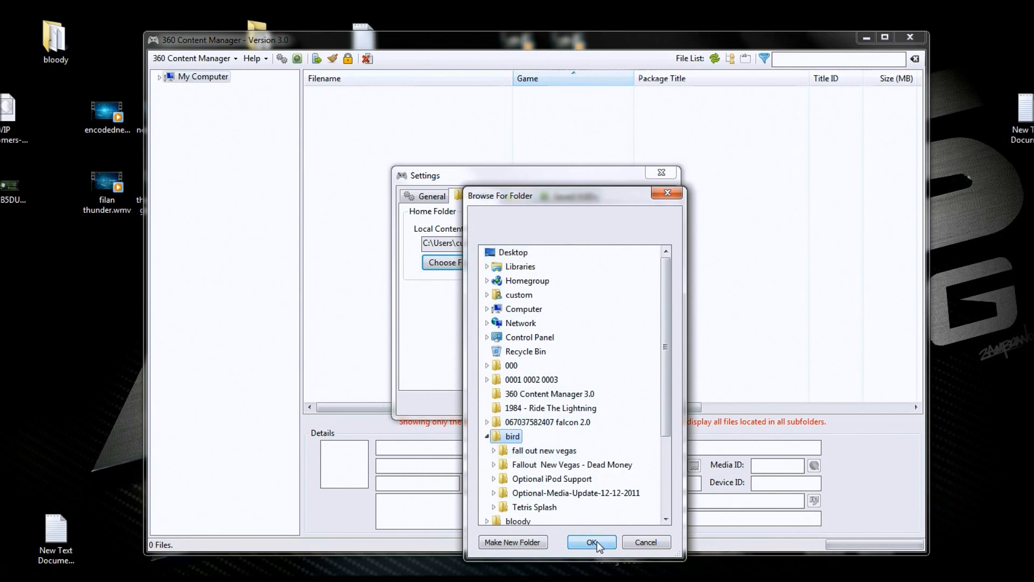
{"action": "left_click", "coordinate": [591, 541]}
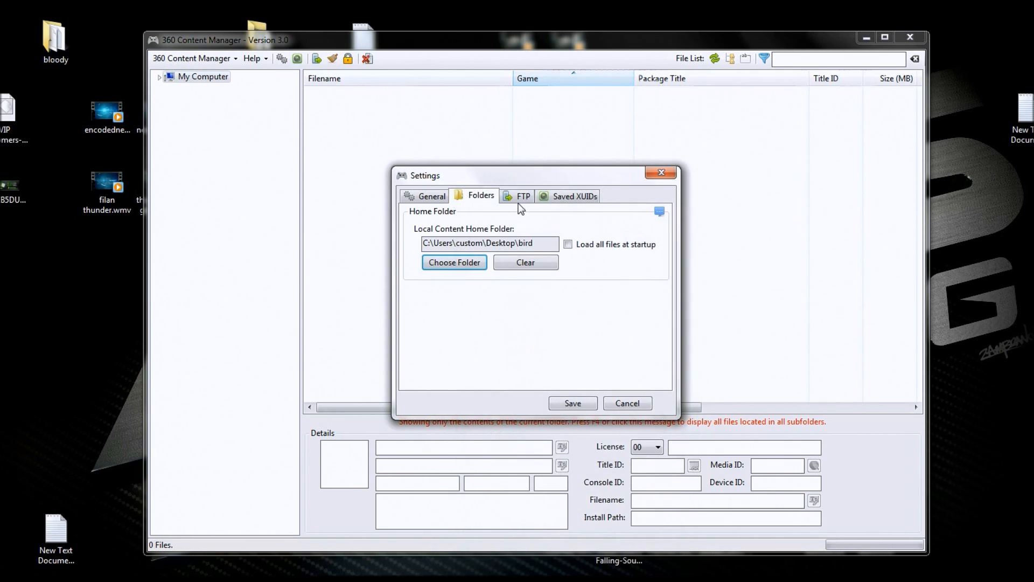
- Set the FTP address to 192.168.1.33, test the FSD connection, and save settings
{"action": "left_click", "coordinate": [523, 196]}
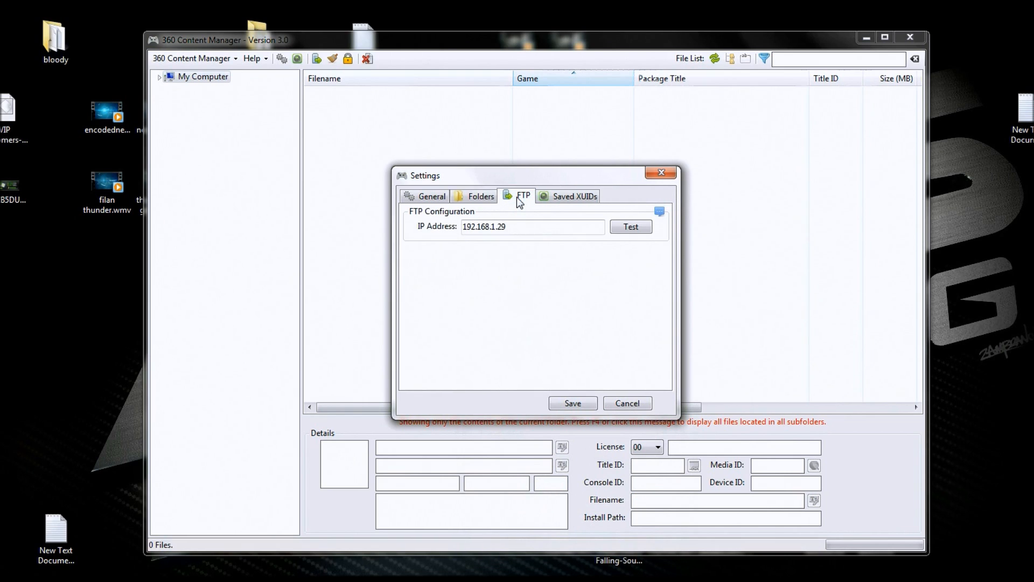
{"action": "left_click", "coordinate": [531, 226]}
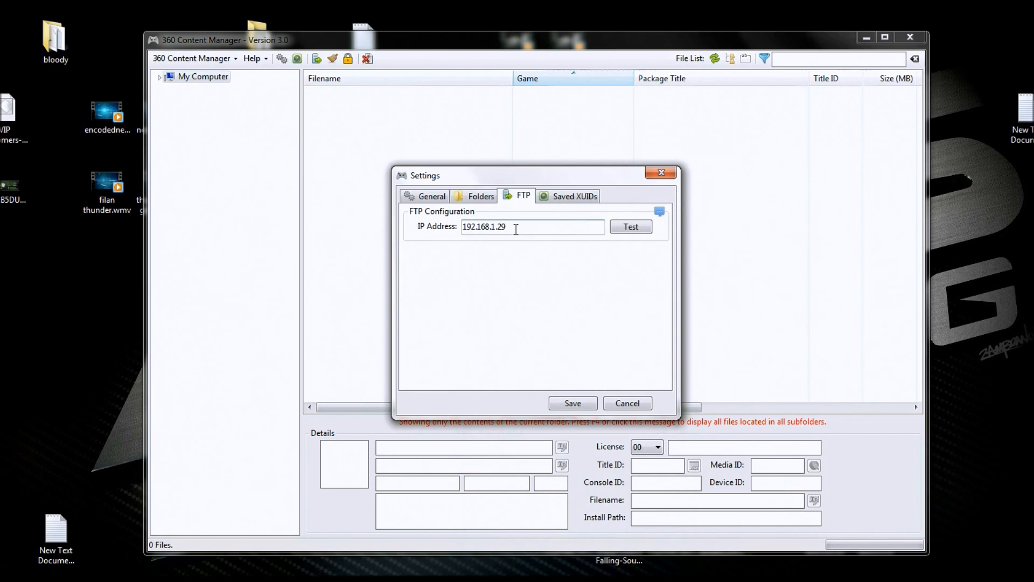
{"action": "type", "text": "33"}
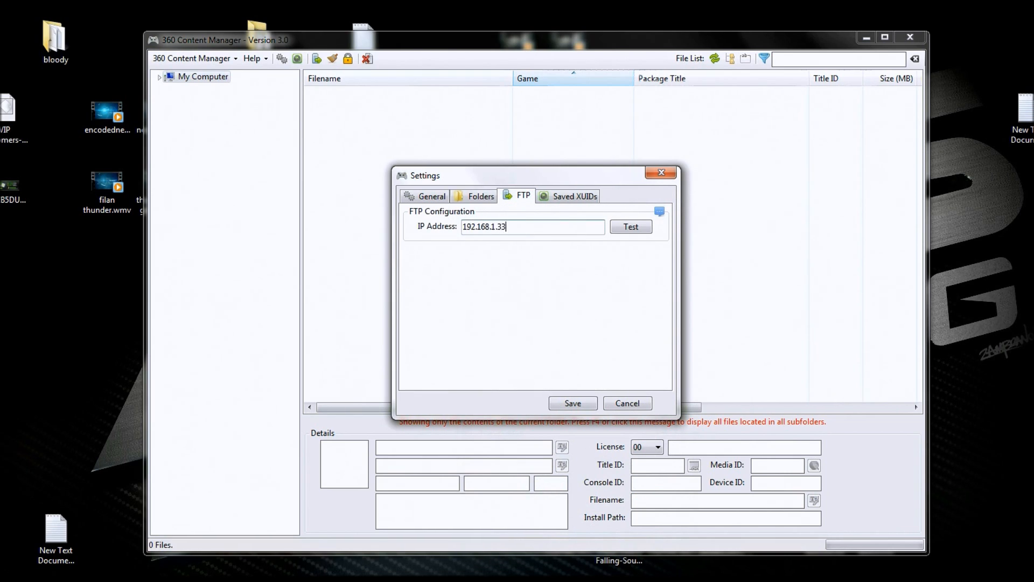
{"action": "mouse_move", "coordinate": [703, 232]}
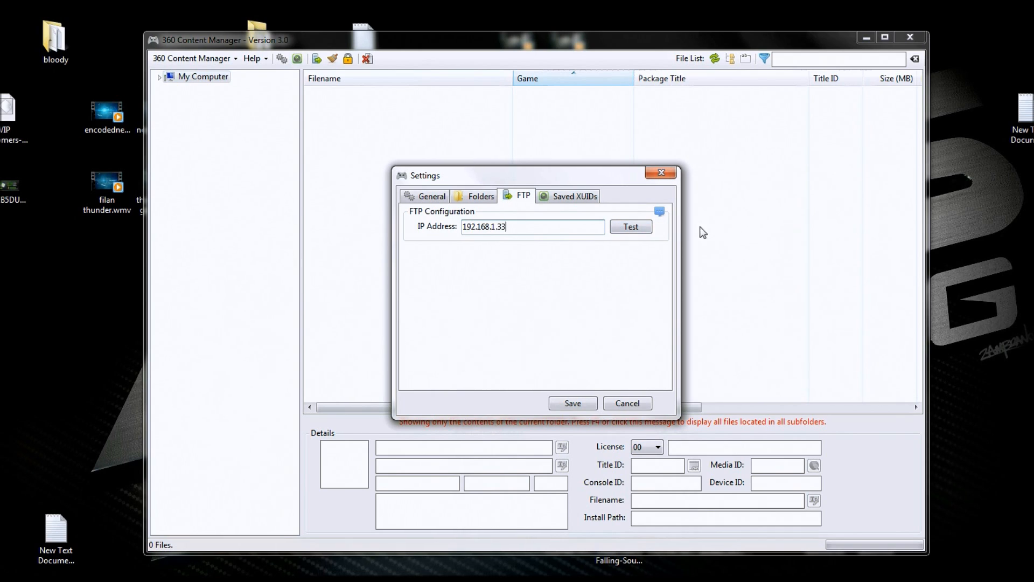
{"action": "left_click", "coordinate": [630, 226]}
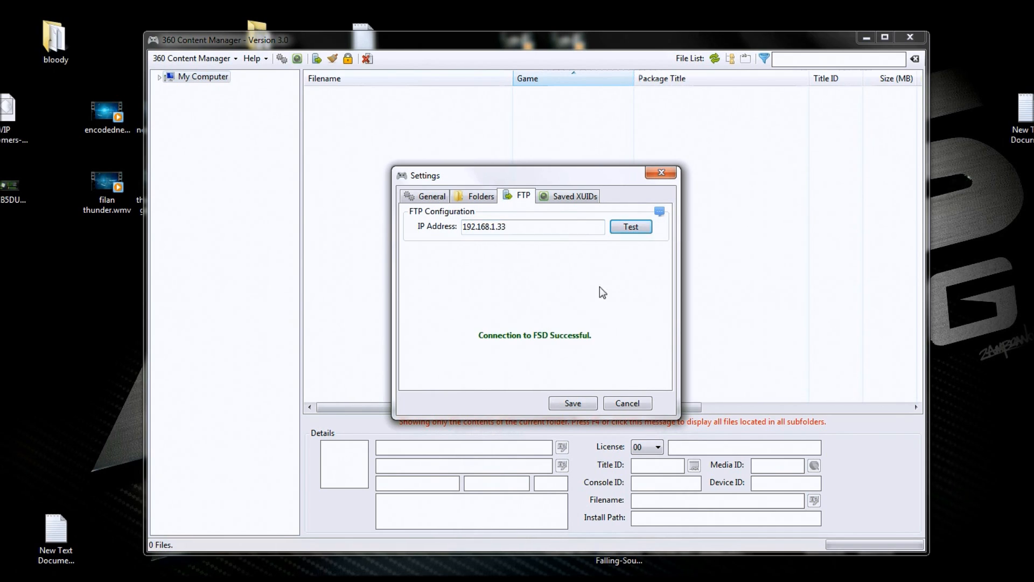
{"action": "mouse_move", "coordinate": [574, 347]}
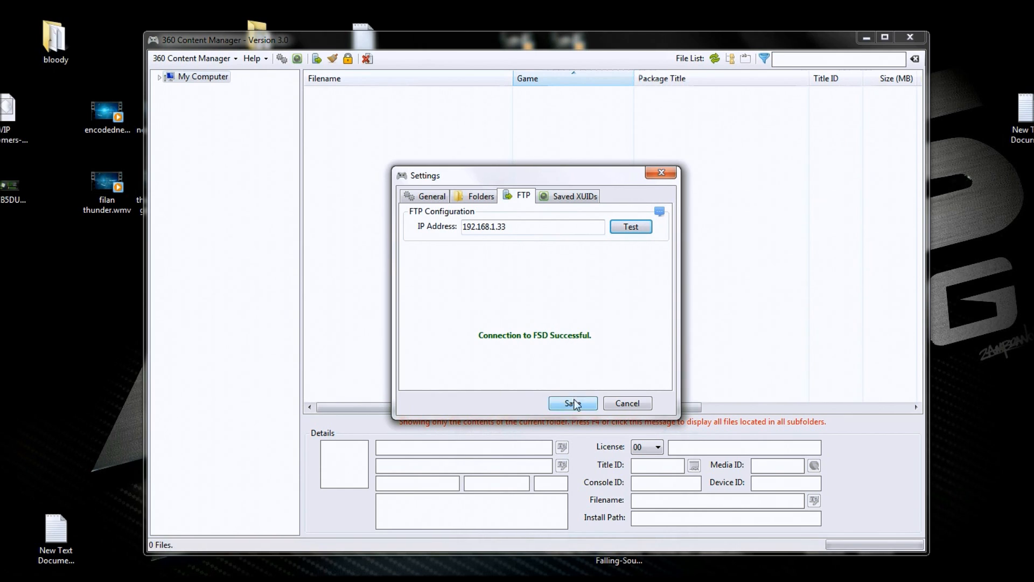
{"action": "left_click", "coordinate": [571, 403]}
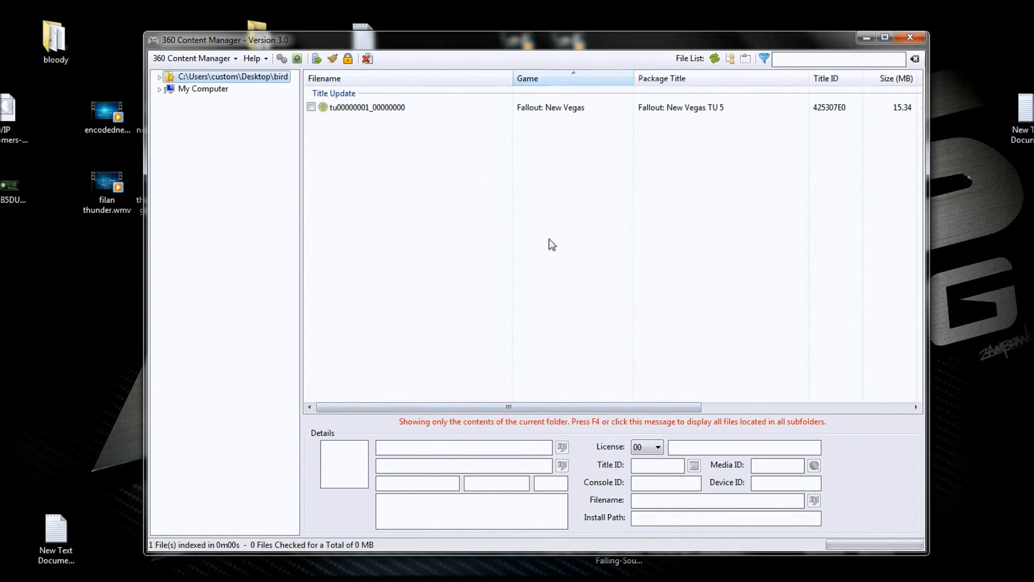
{"action": "mouse_move", "coordinate": [429, 160]}
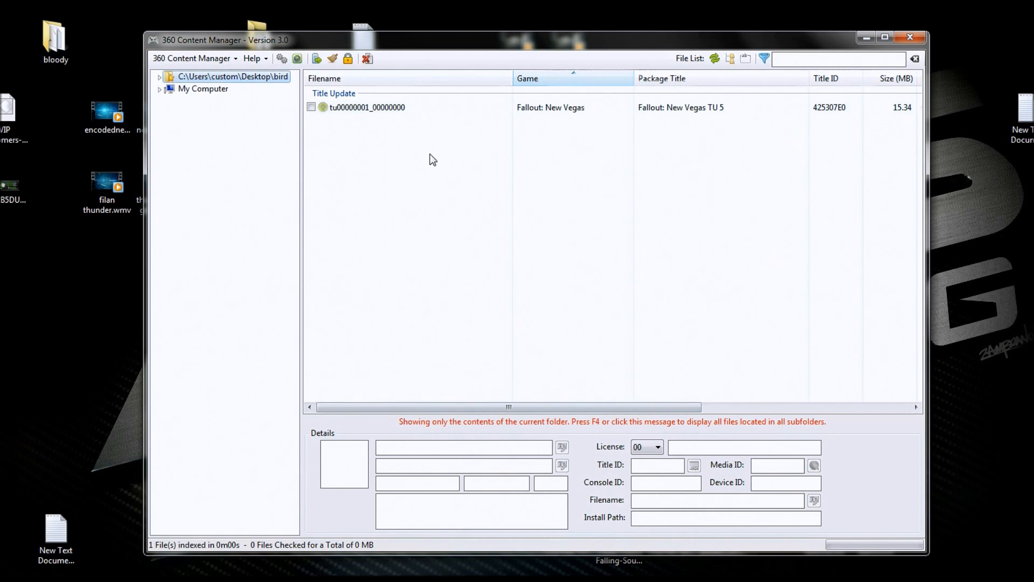
{"action": "mouse_move", "coordinate": [472, 171]}
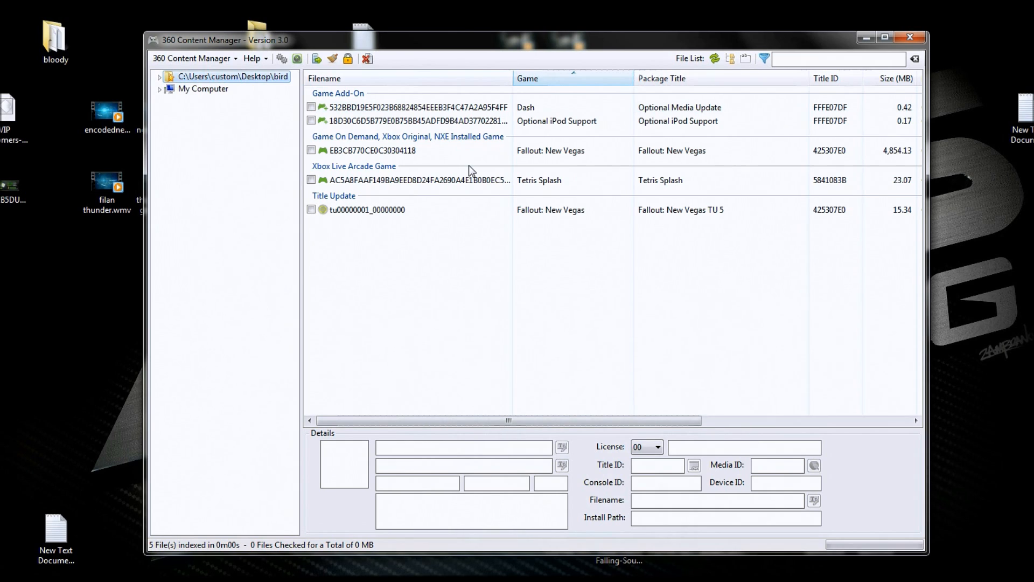
{"action": "mouse_move", "coordinate": [443, 47]}
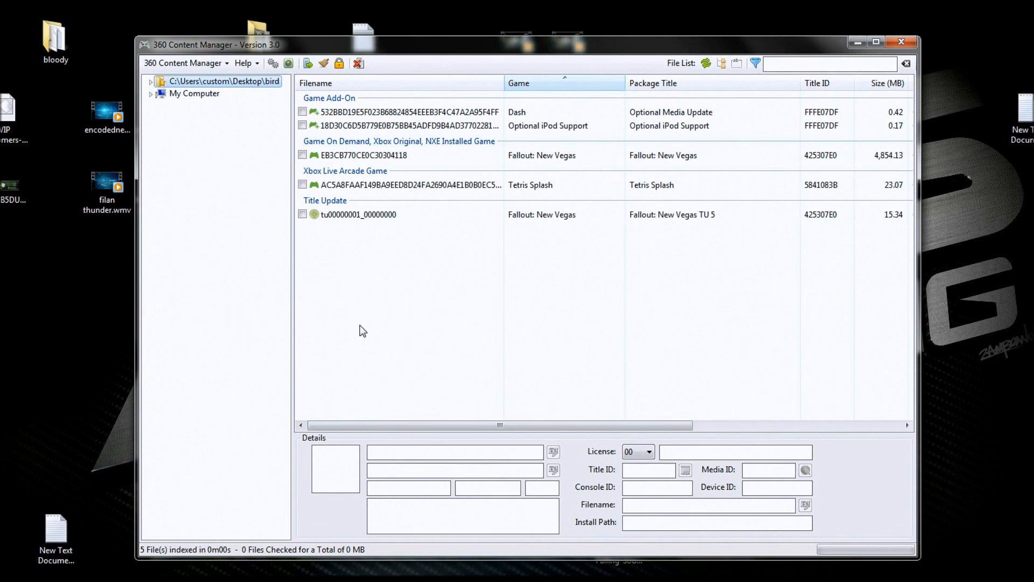
{"action": "mouse_move", "coordinate": [386, 266]}
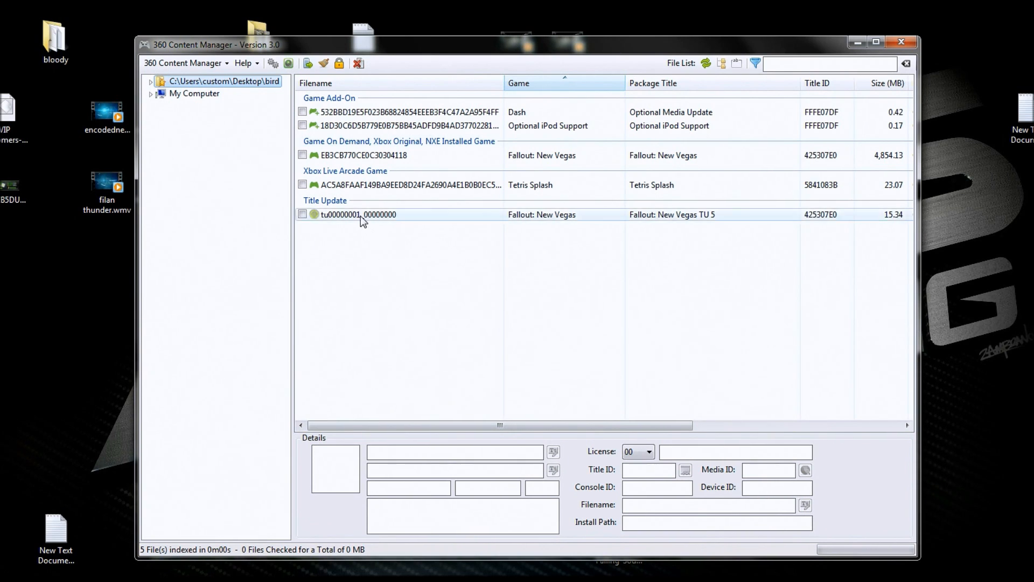
- Compare TU 5's Media ID 6470401C against the Fallout: New Vegas game package
{"action": "left_click", "coordinate": [359, 215]}
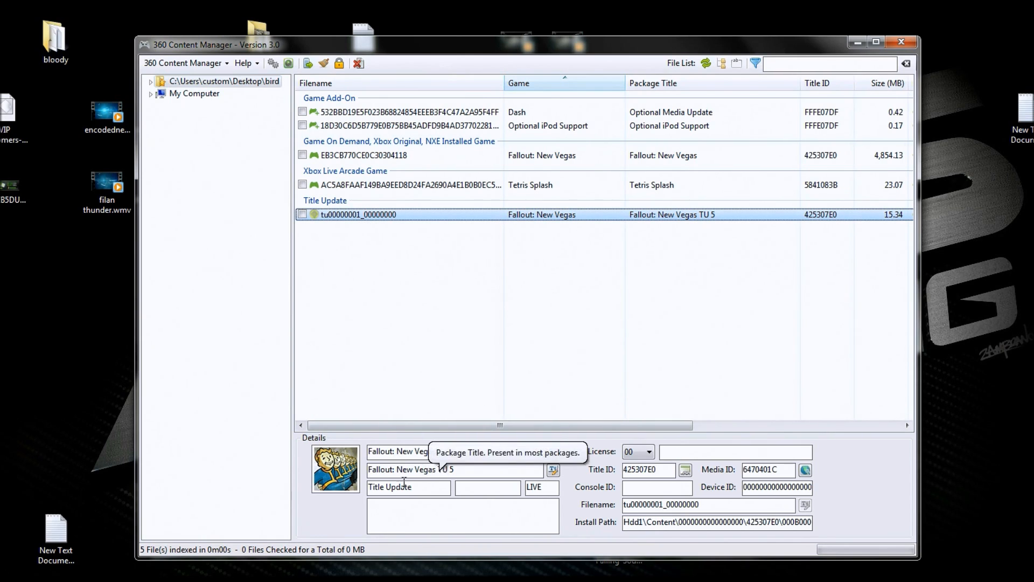
{"action": "mouse_move", "coordinate": [802, 478]}
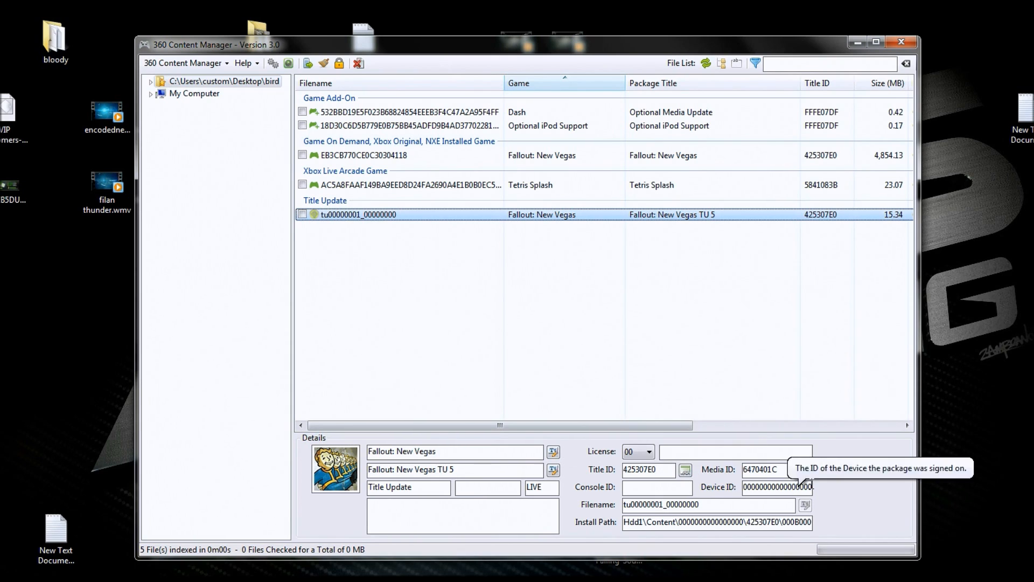
{"action": "mouse_move", "coordinate": [777, 469]}
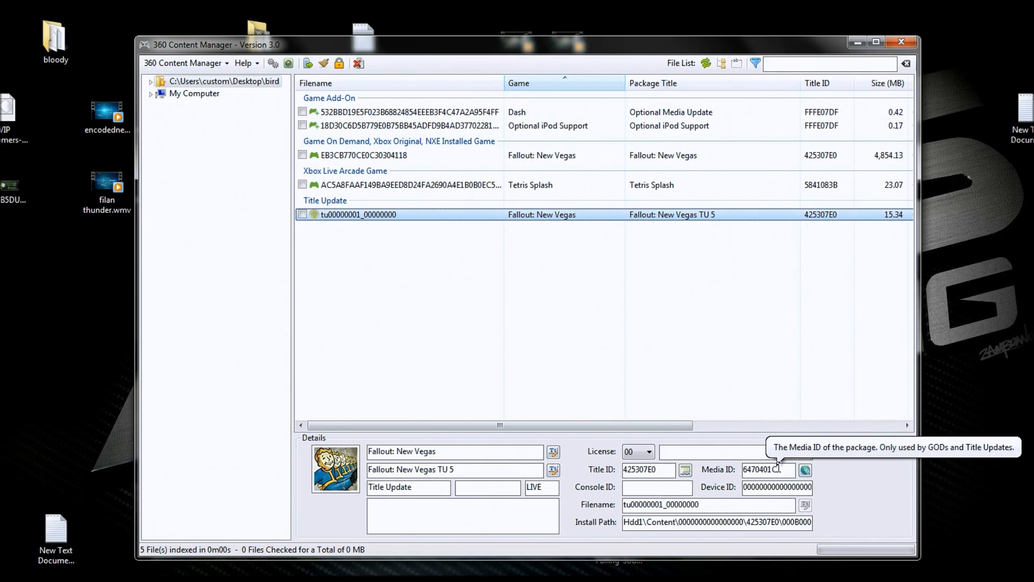
{"action": "mouse_move", "coordinate": [782, 469]}
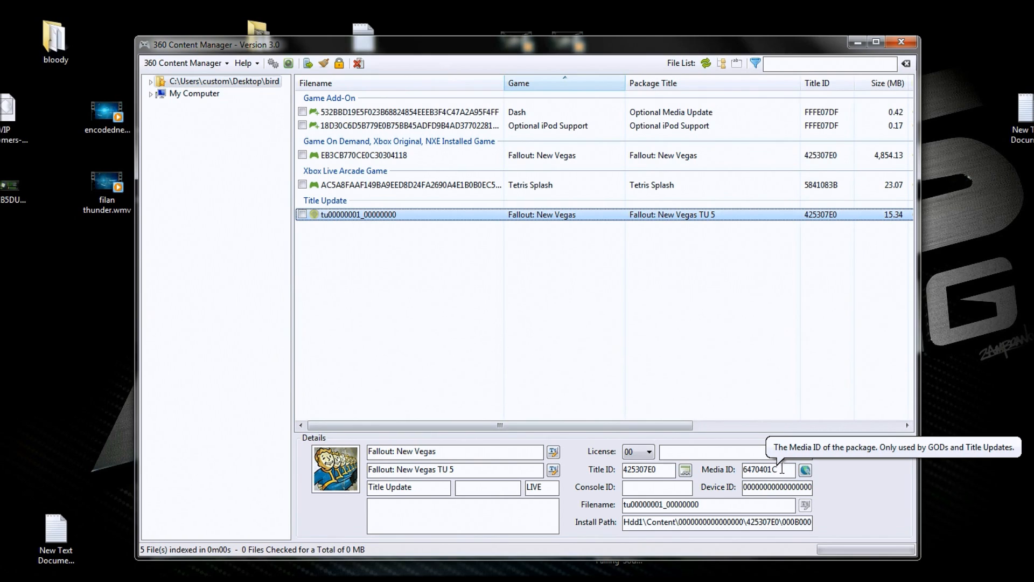
{"action": "mouse_move", "coordinate": [785, 469]}
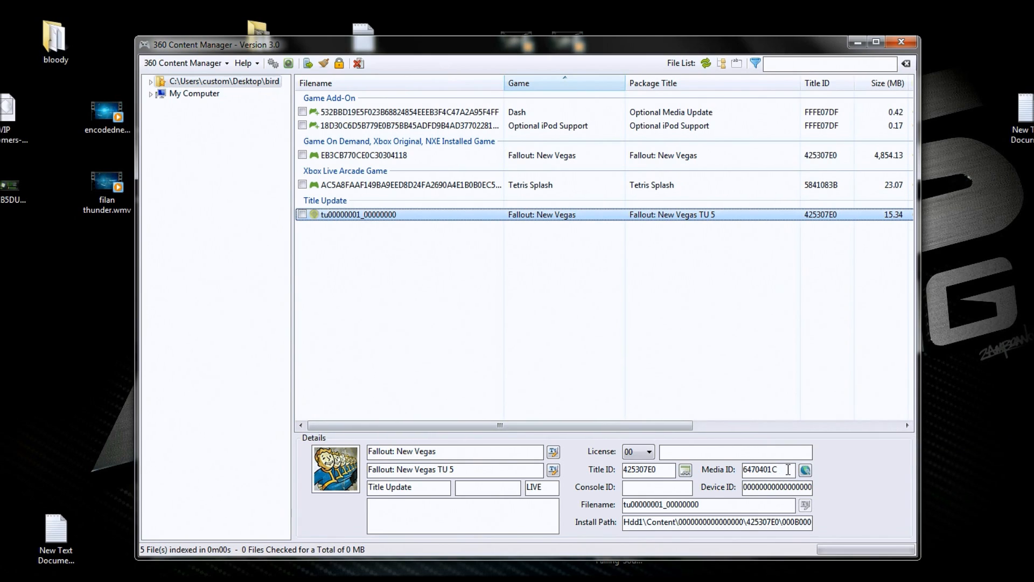
{"action": "mouse_move", "coordinate": [393, 200]}
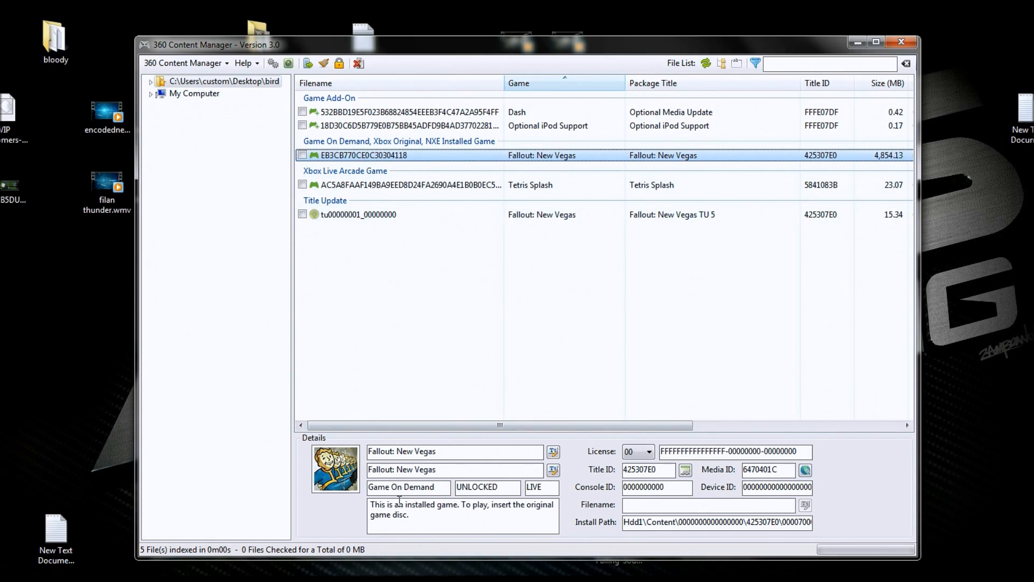
{"action": "mouse_move", "coordinate": [405, 505]}
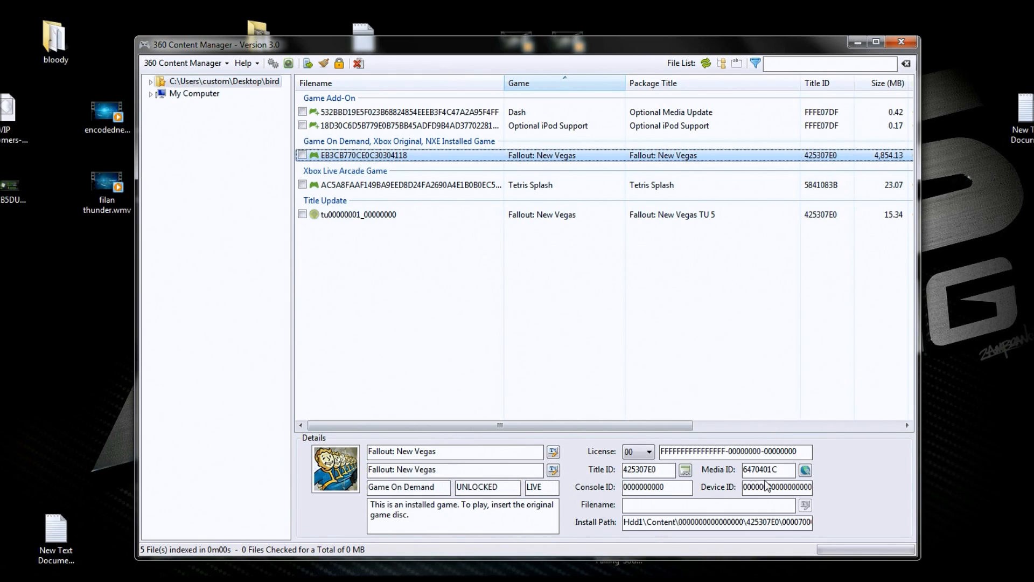
{"action": "mouse_move", "coordinate": [765, 470]}
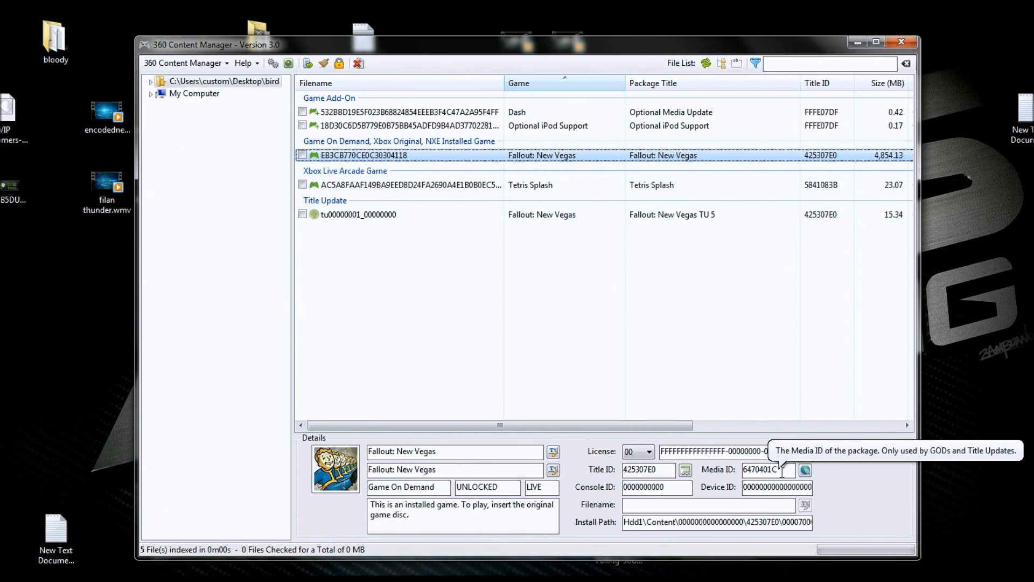
{"action": "mouse_move", "coordinate": [782, 470]}
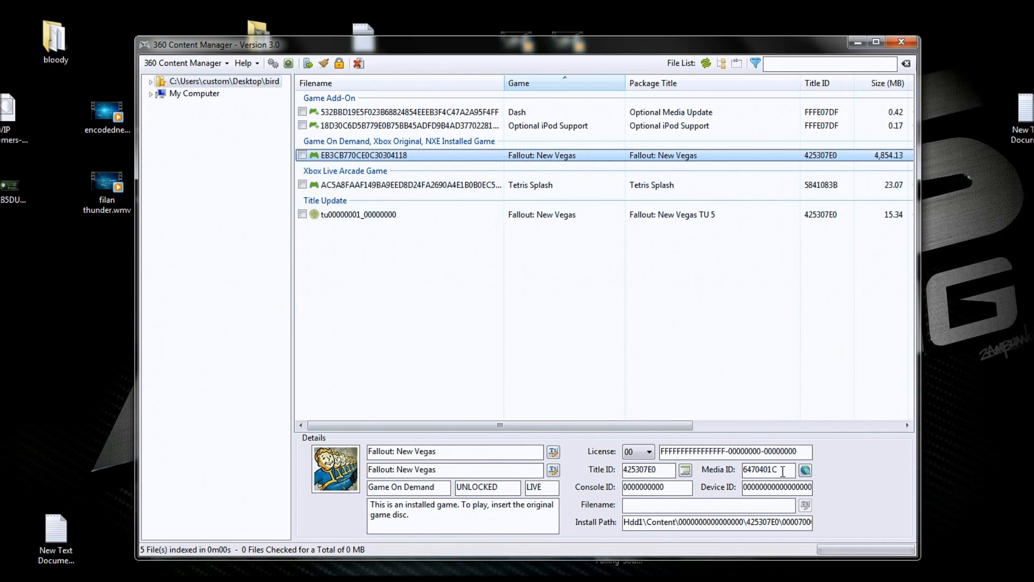
{"action": "left_click", "coordinate": [359, 214]}
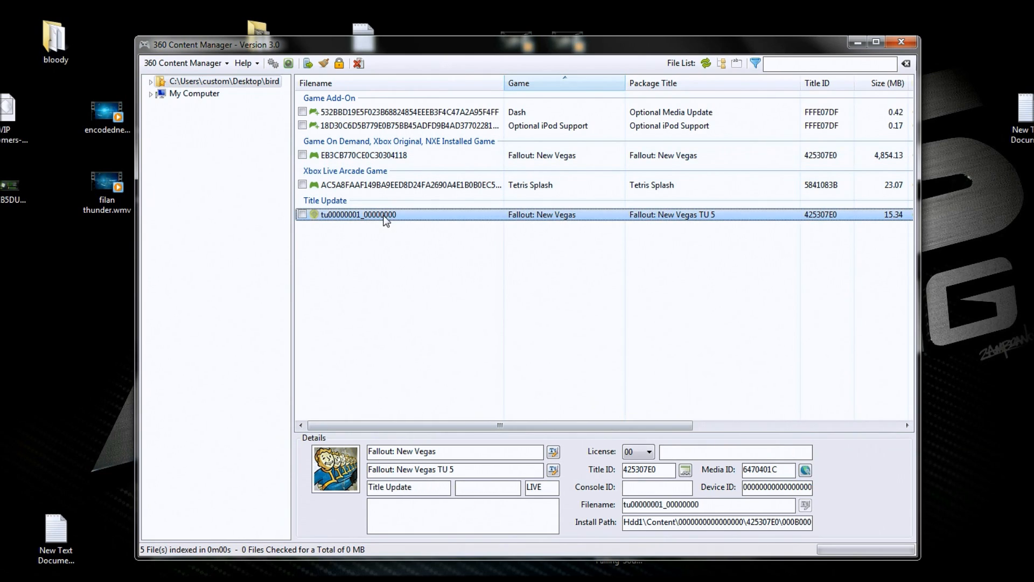
{"action": "mouse_move", "coordinate": [378, 249]}
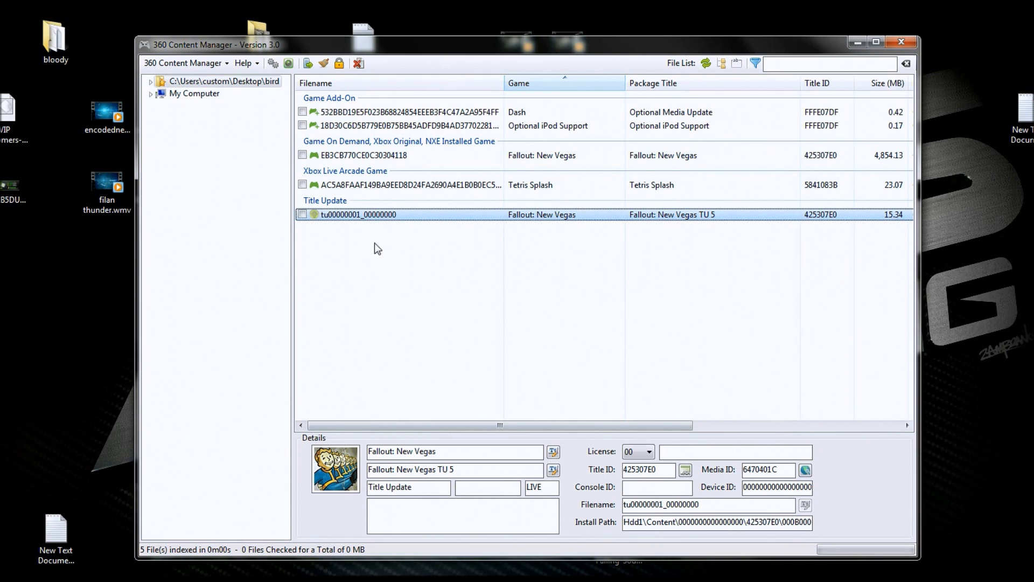
{"action": "mouse_move", "coordinate": [370, 185]}
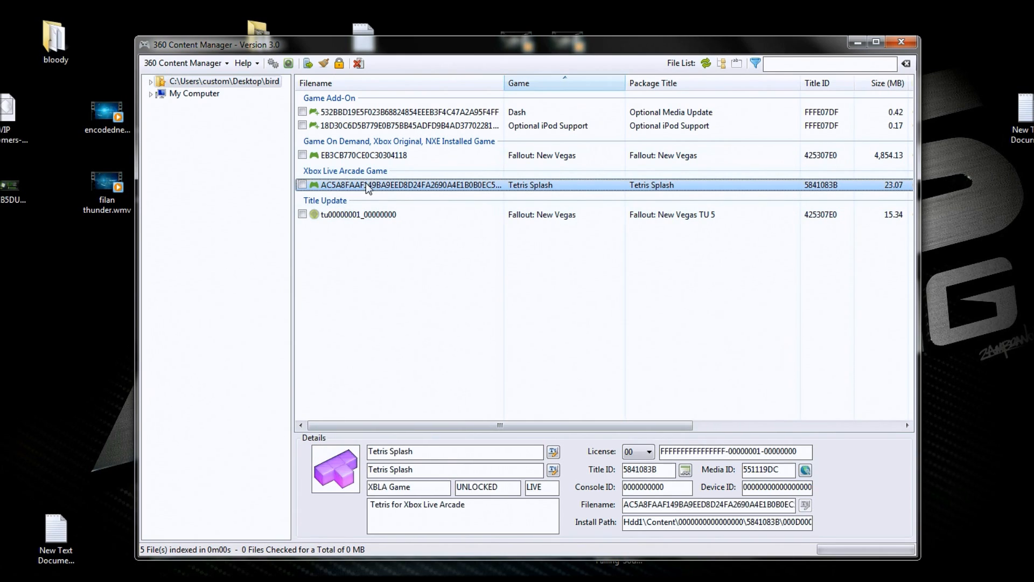
{"action": "mouse_move", "coordinate": [487, 487]}
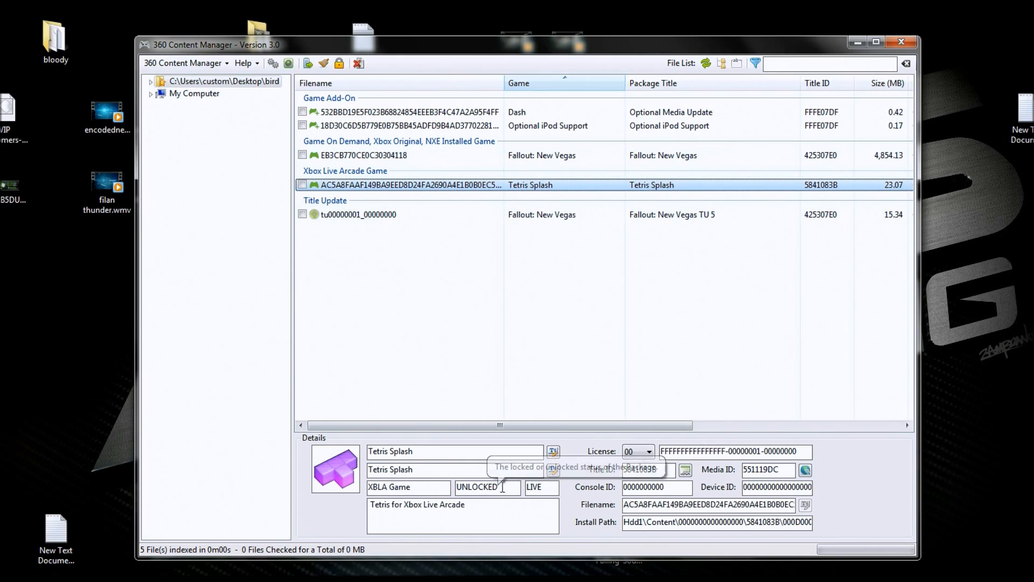
- Inspect Optional iPod Support, then check the Dash Optional Media Update package (0.42 MB)
{"action": "left_click", "coordinate": [409, 125]}
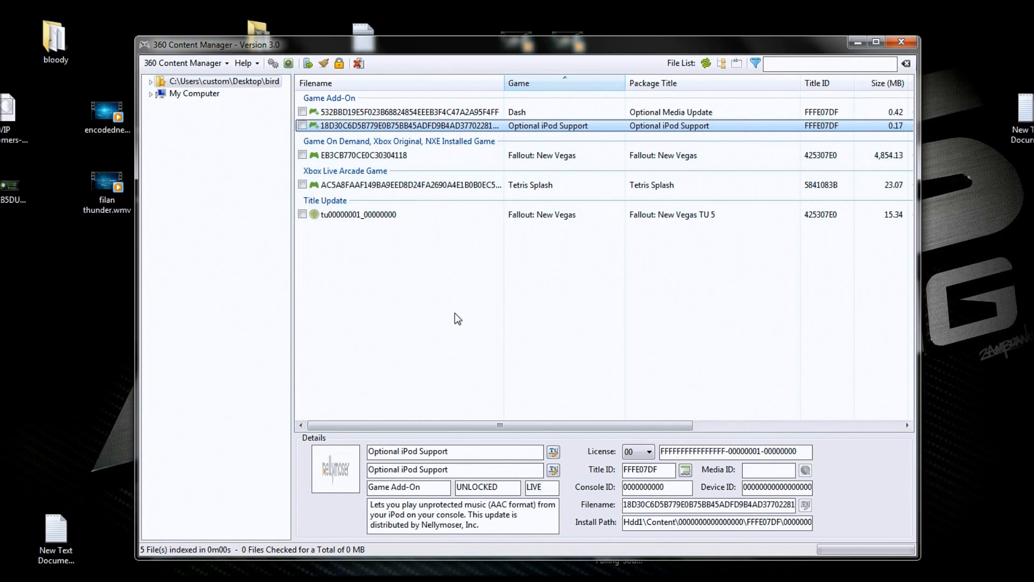
{"action": "mouse_move", "coordinate": [387, 145]}
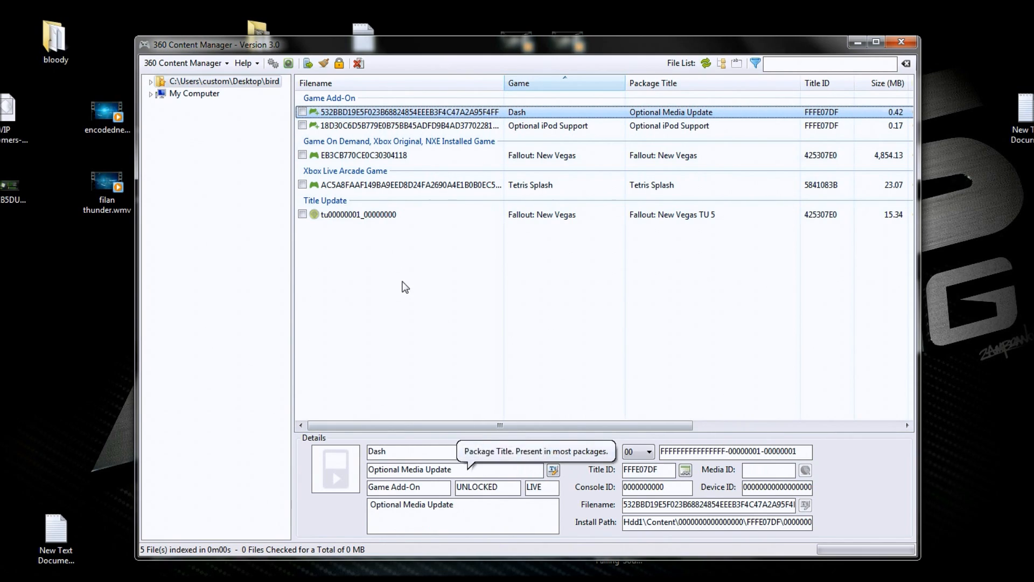
{"action": "left_click", "coordinate": [302, 112]}
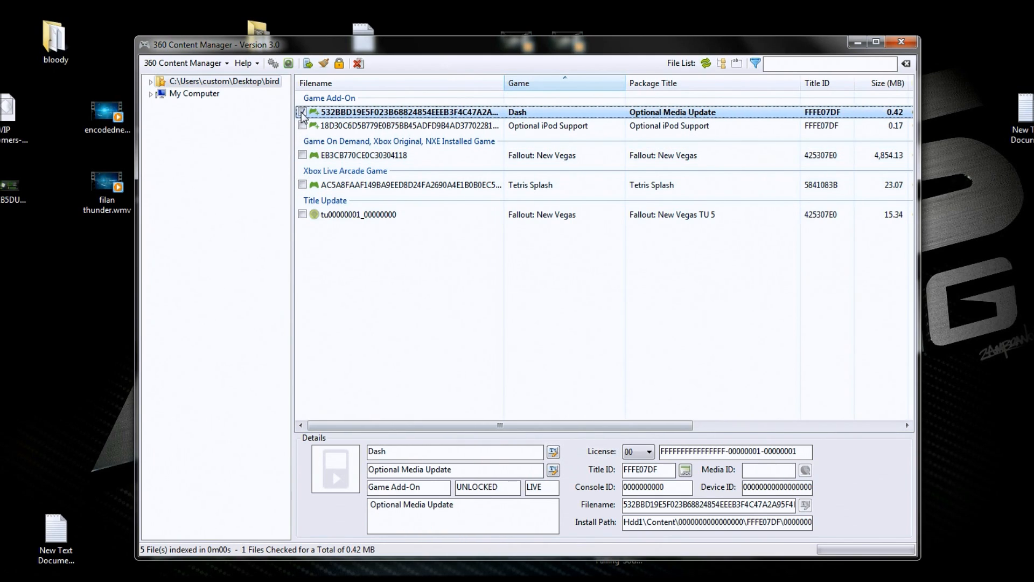
{"action": "mouse_move", "coordinate": [338, 64]}
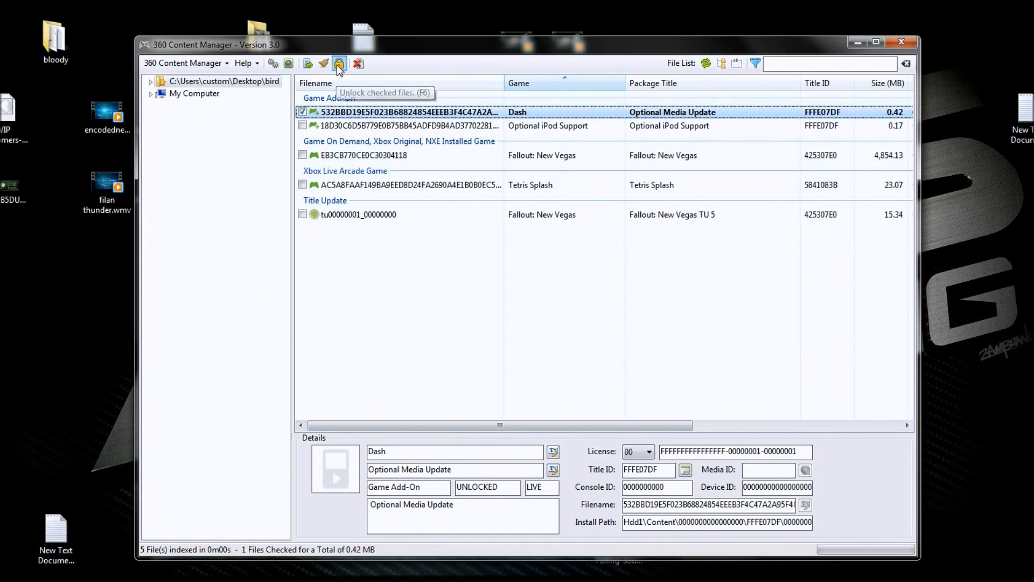
- Patch the Dash Optional Media Update as XBLA/DLC successfully and close the patcher
{"action": "left_click", "coordinate": [338, 63]}
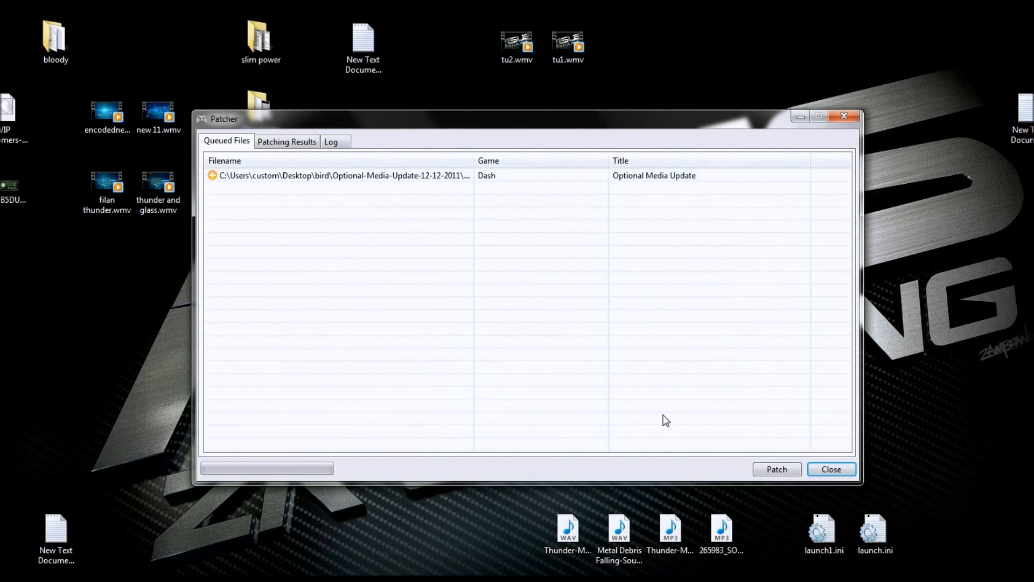
{"action": "left_click", "coordinate": [776, 469]}
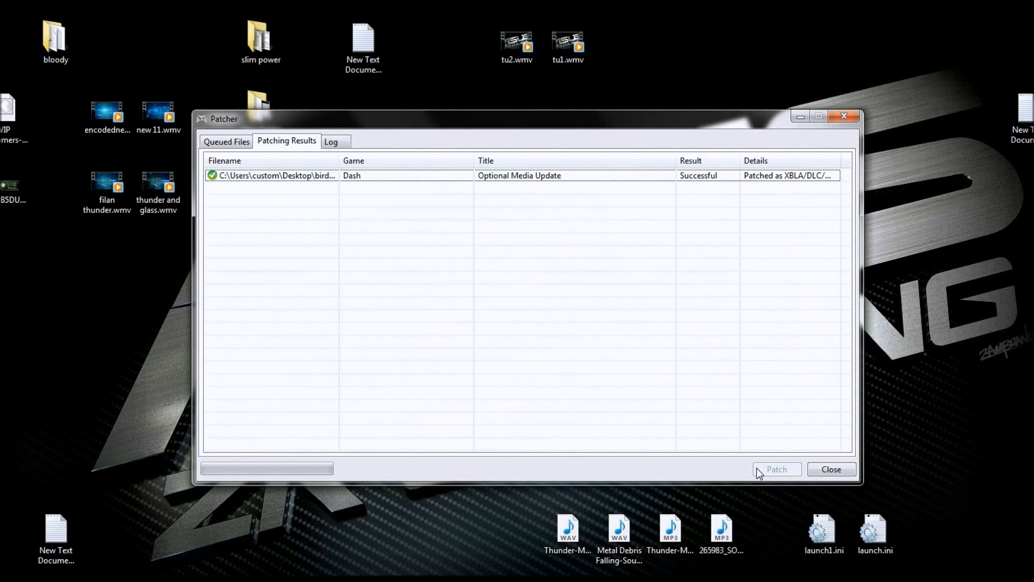
{"action": "mouse_move", "coordinate": [704, 408]}
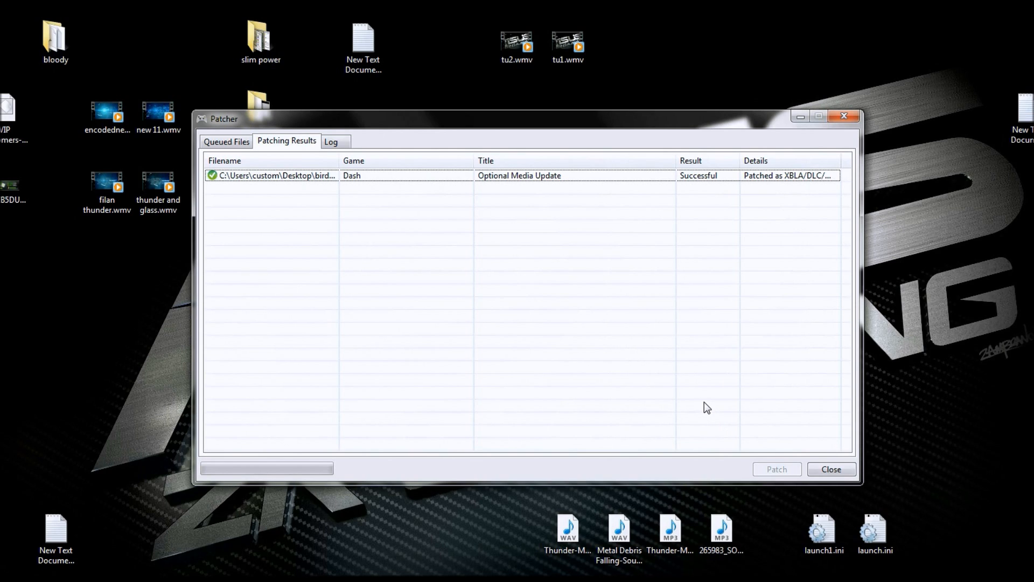
{"action": "mouse_move", "coordinate": [704, 183]}
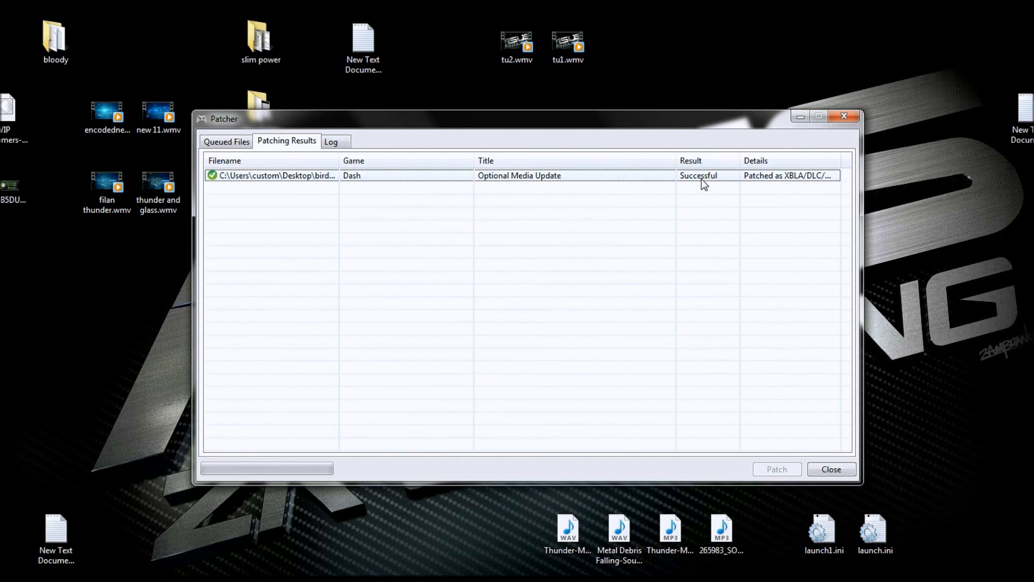
{"action": "left_click", "coordinate": [831, 469]}
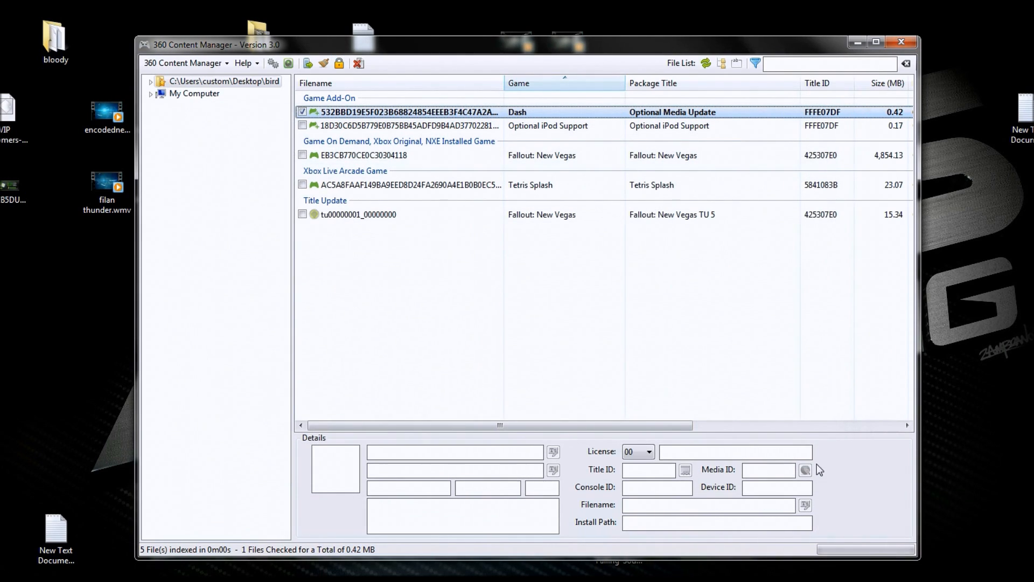
{"action": "mouse_move", "coordinate": [400, 118]}
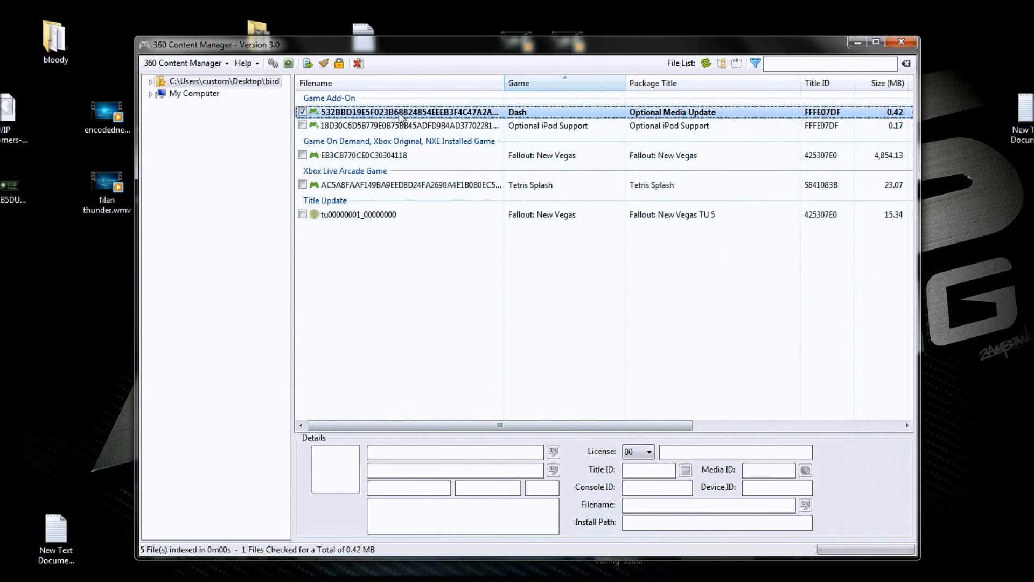
- View Optional Media Update details, then check Optional iPod Support for two files, 0.59 MB
{"action": "left_click", "coordinate": [408, 111]}
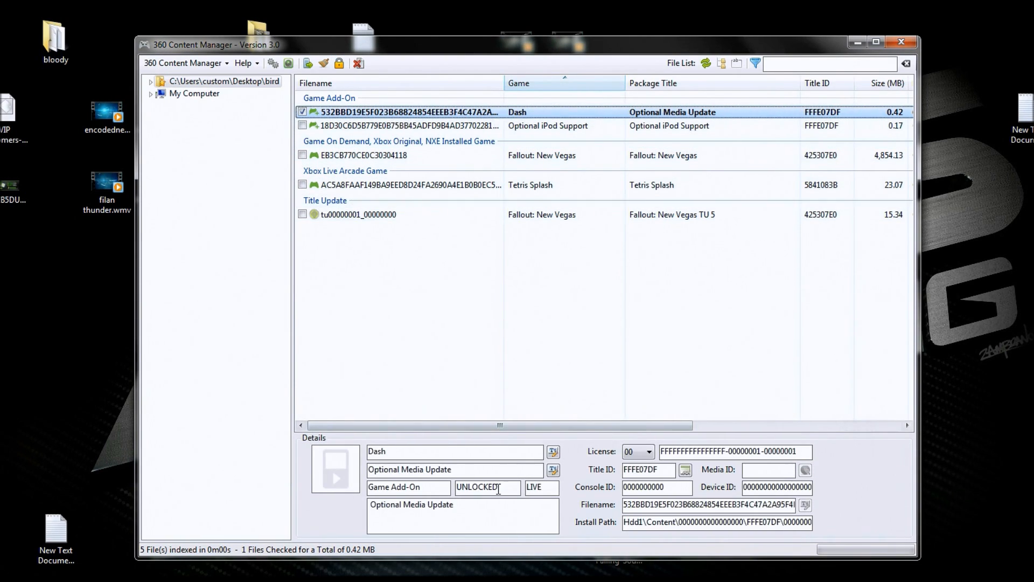
{"action": "mouse_move", "coordinate": [550, 445]}
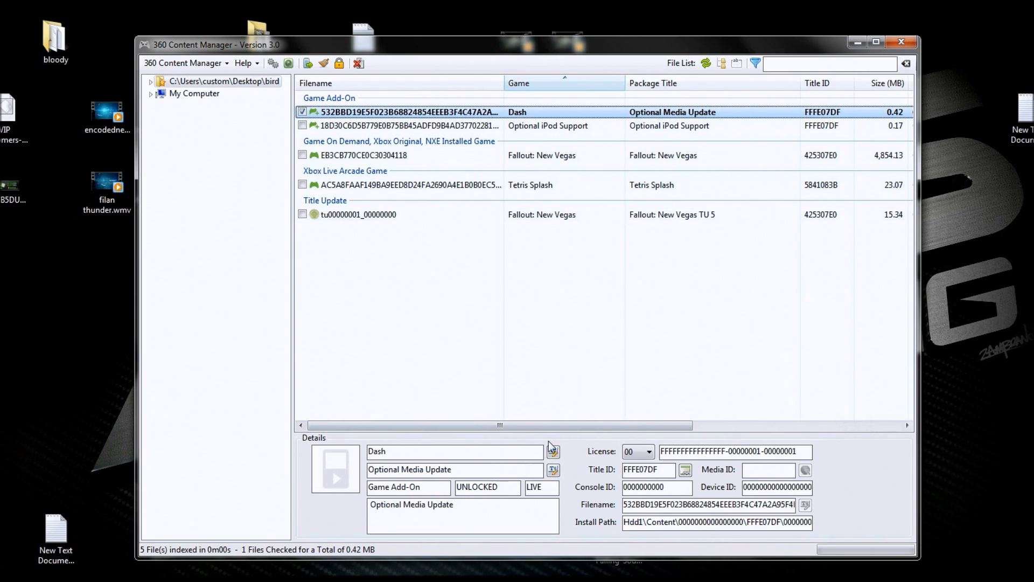
{"action": "mouse_move", "coordinate": [570, 412]}
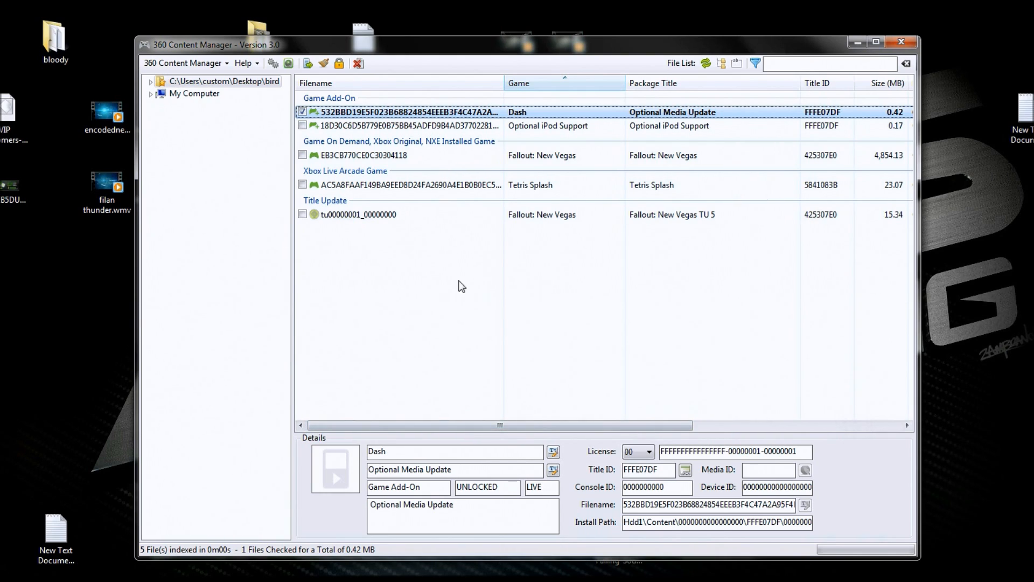
{"action": "mouse_move", "coordinate": [473, 280]}
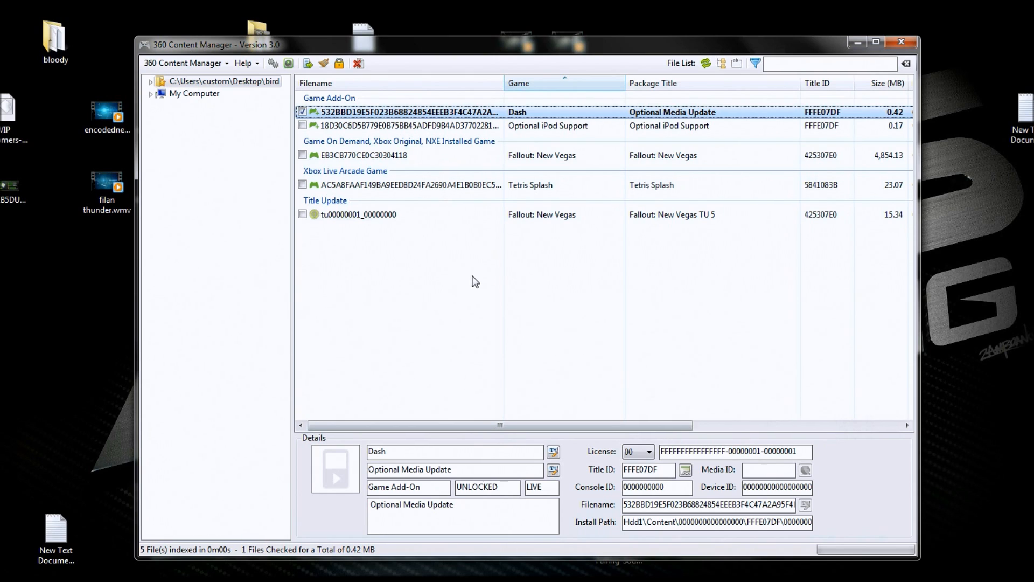
{"action": "mouse_move", "coordinate": [515, 344]}
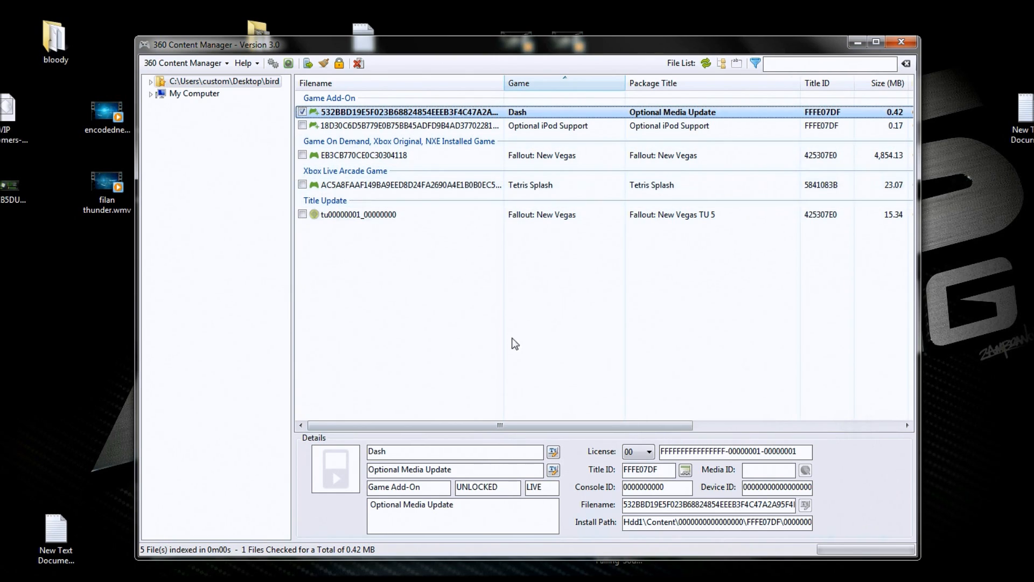
{"action": "left_click", "coordinate": [302, 125]}
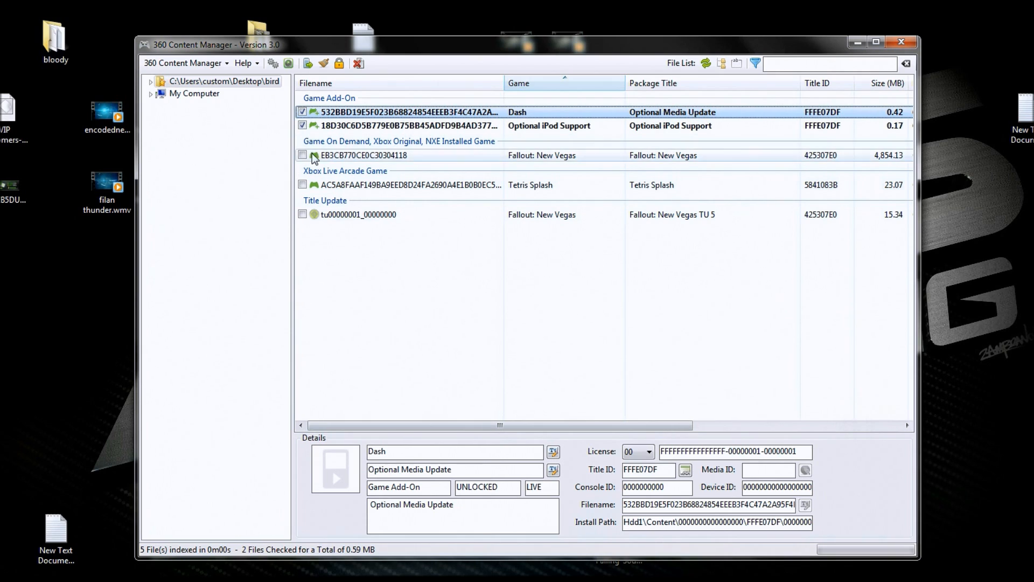
- Check all packages, then uncheck Fallout: New Vegas, leaving four files totalling 39.00 MB
{"action": "left_click", "coordinate": [303, 155]}
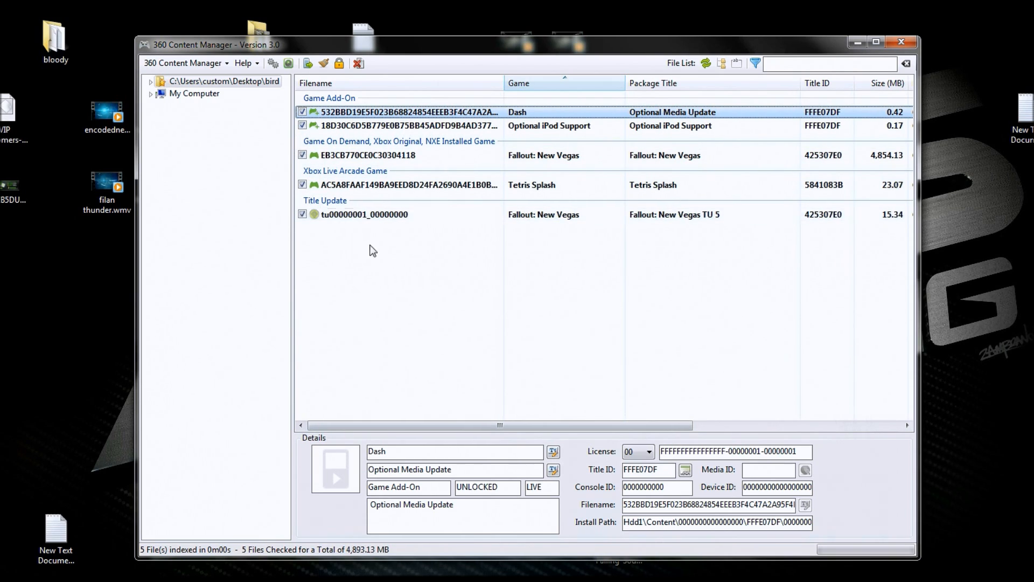
{"action": "mouse_move", "coordinate": [481, 369]}
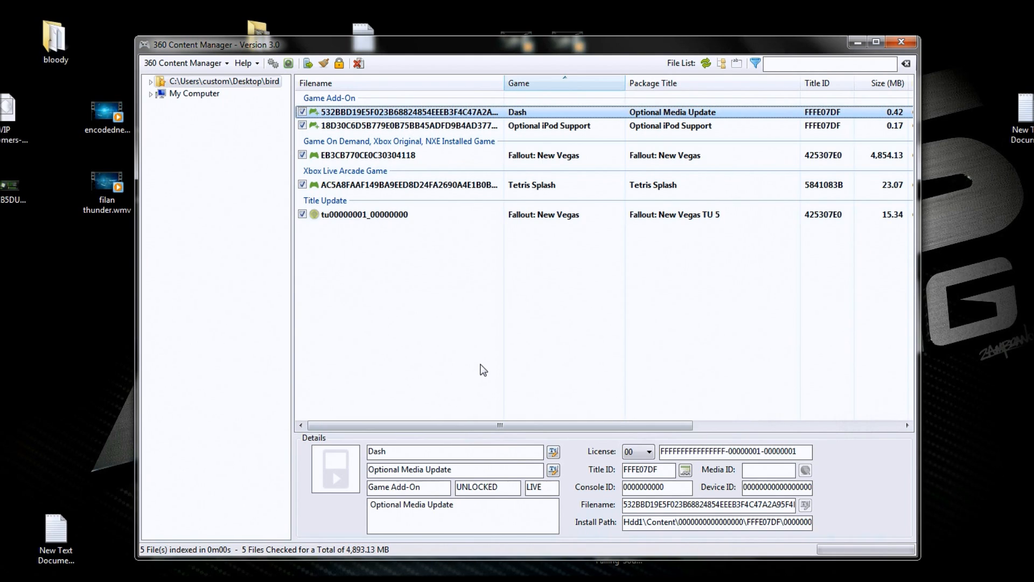
{"action": "mouse_move", "coordinate": [441, 153]}
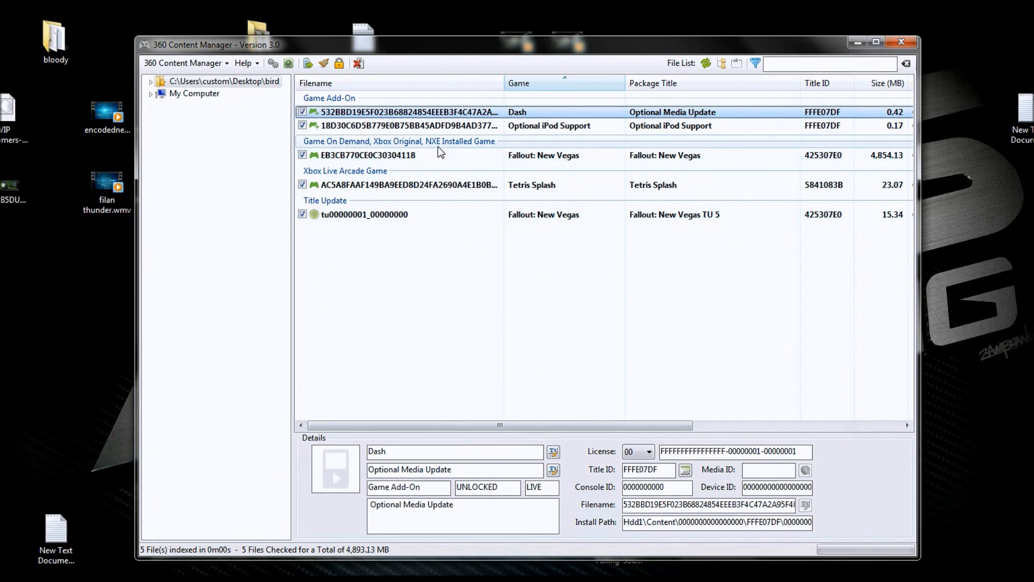
{"action": "left_click", "coordinate": [302, 155]}
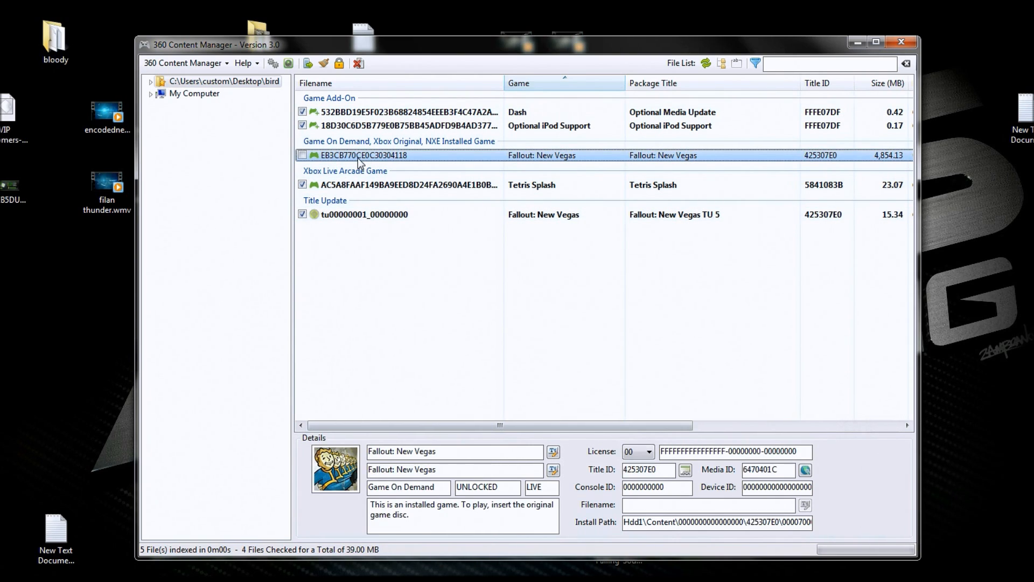
{"action": "mouse_move", "coordinate": [457, 369]}
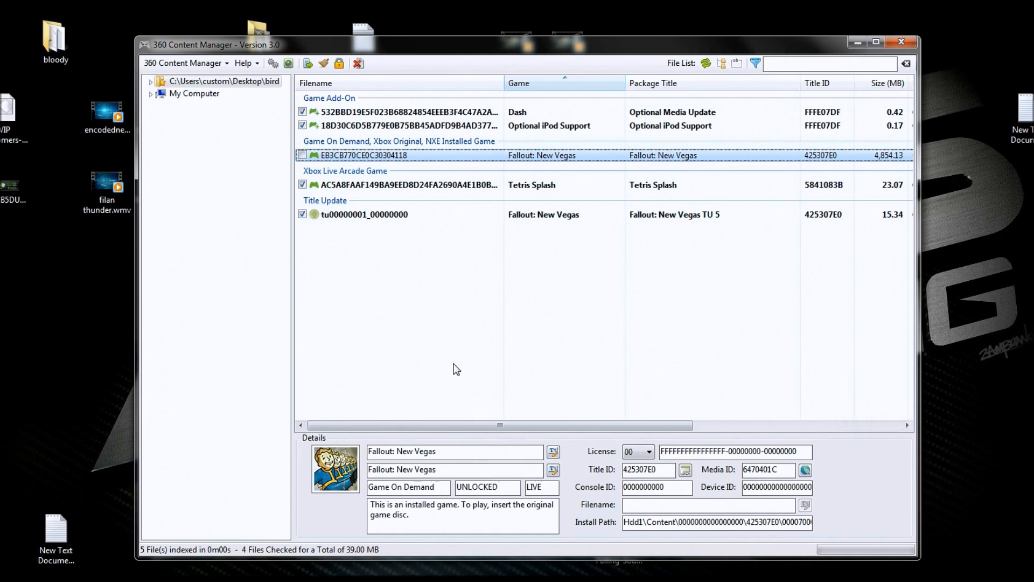
{"action": "mouse_move", "coordinate": [465, 356]}
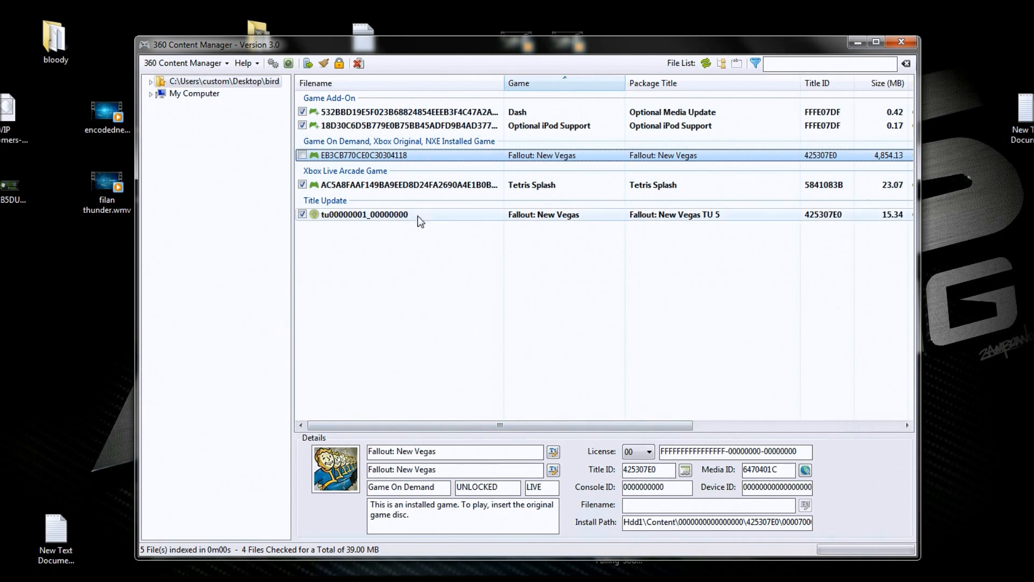
{"action": "mouse_move", "coordinate": [356, 224]}
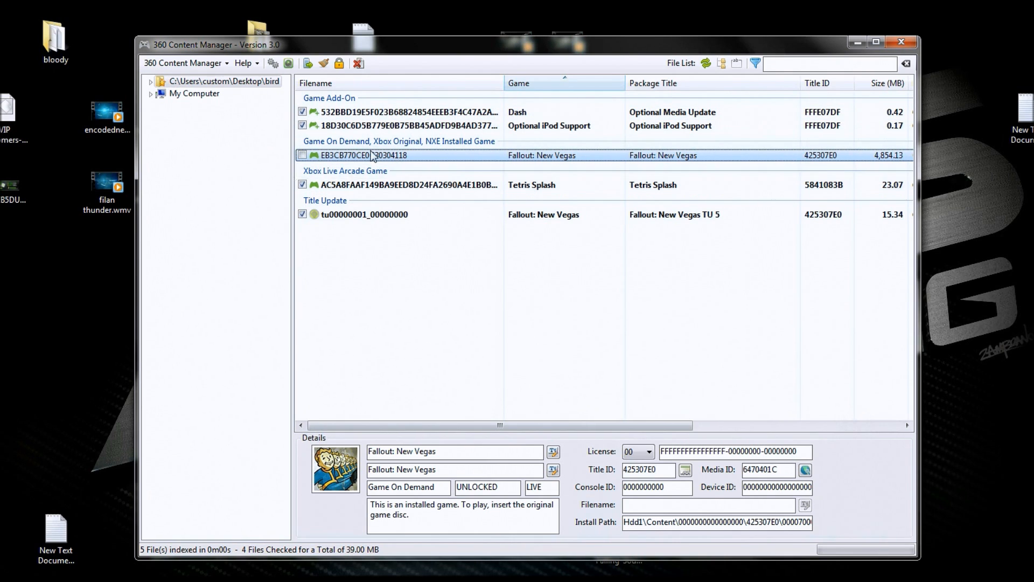
{"action": "mouse_move", "coordinate": [307, 64]}
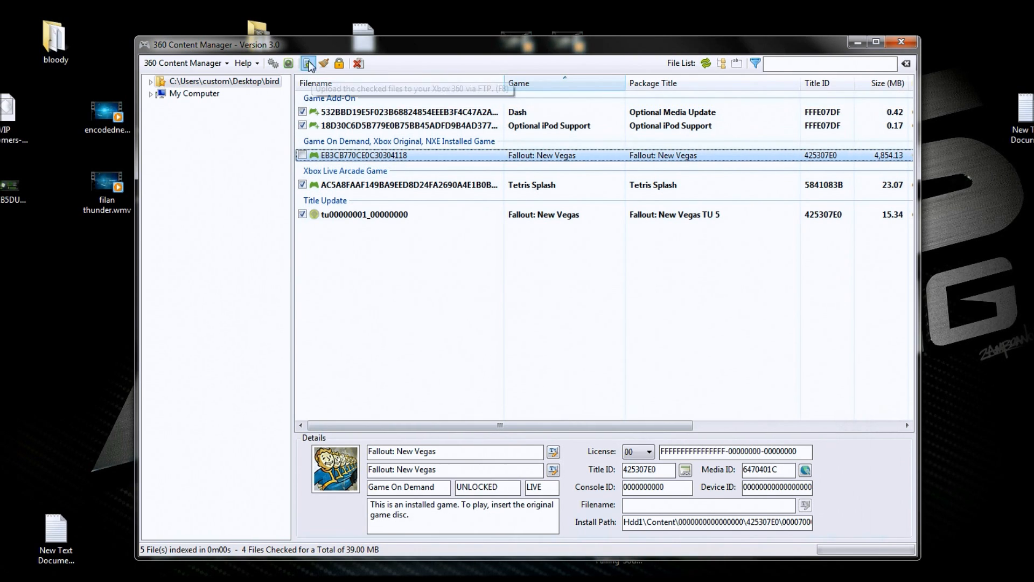
- FTP-upload the four checked packages, overwriting existing copies on the console, then close the window
{"action": "left_click", "coordinate": [308, 63]}
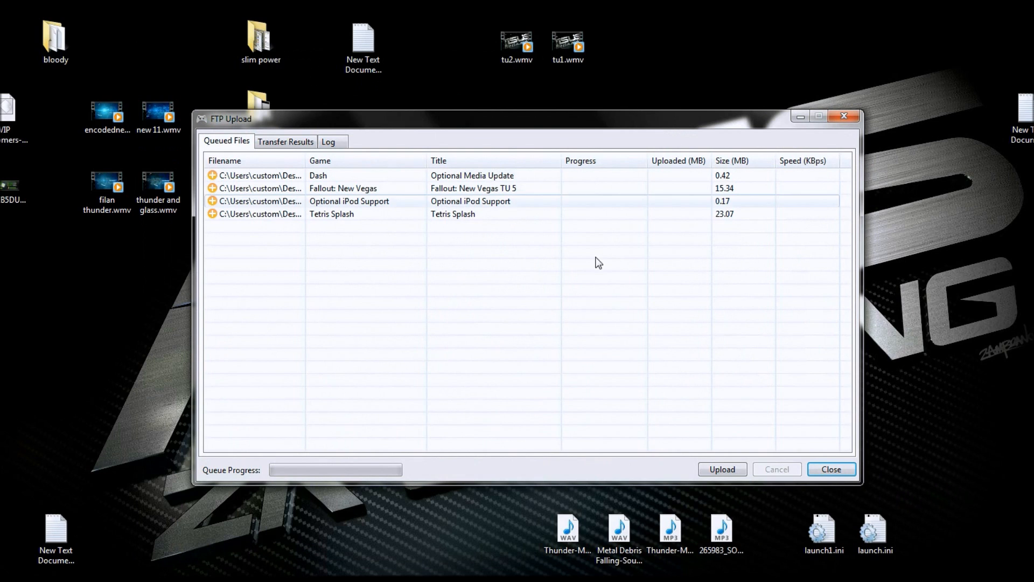
{"action": "left_click", "coordinate": [722, 469]}
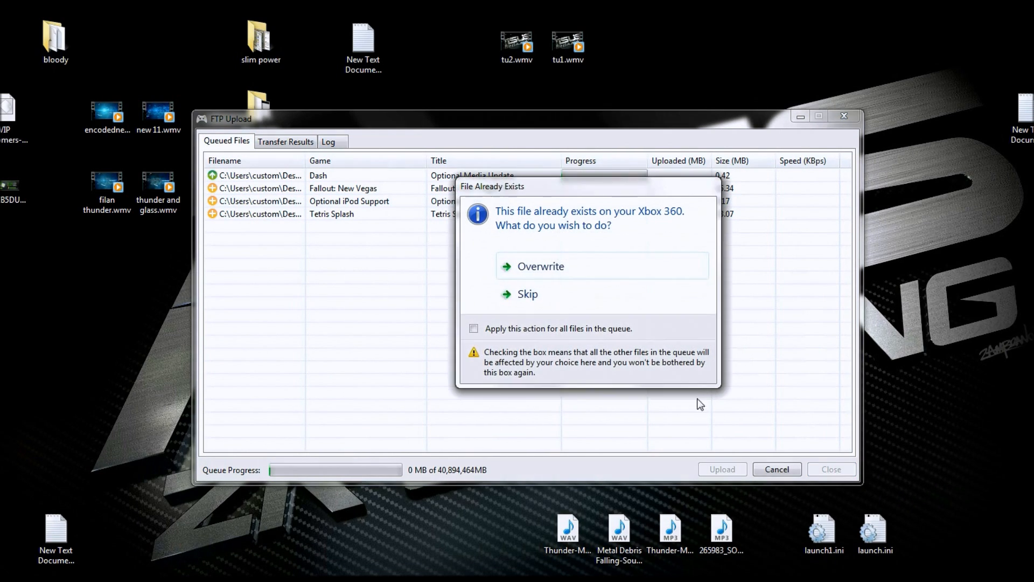
{"action": "mouse_move", "coordinate": [551, 294]}
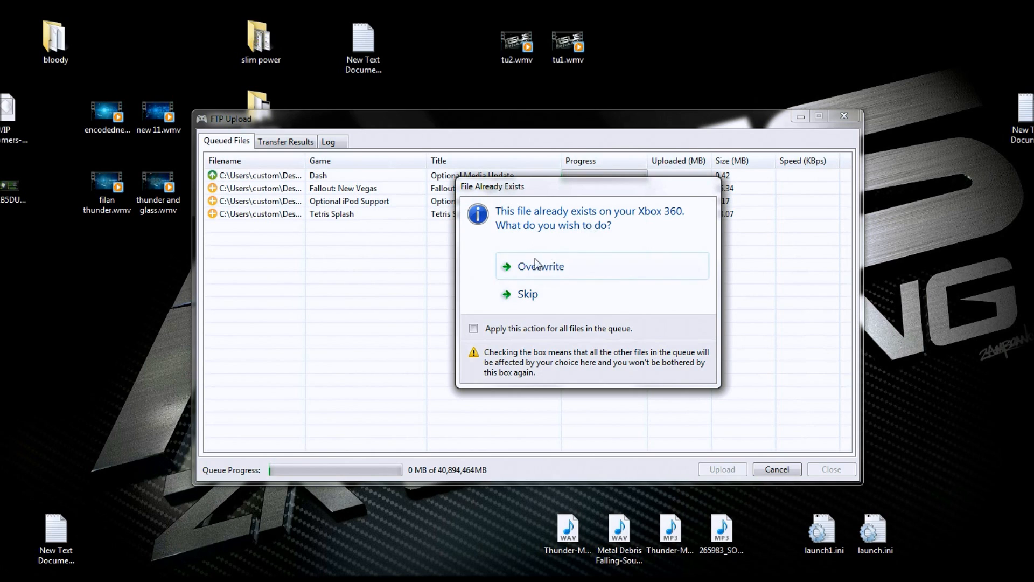
{"action": "left_click", "coordinate": [540, 266]}
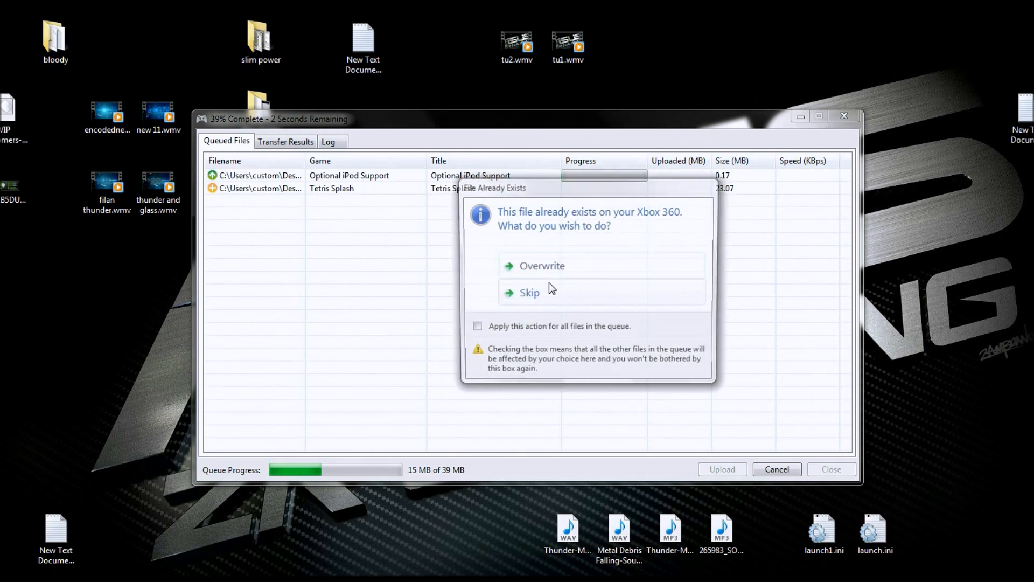
{"action": "left_click", "coordinate": [529, 292]}
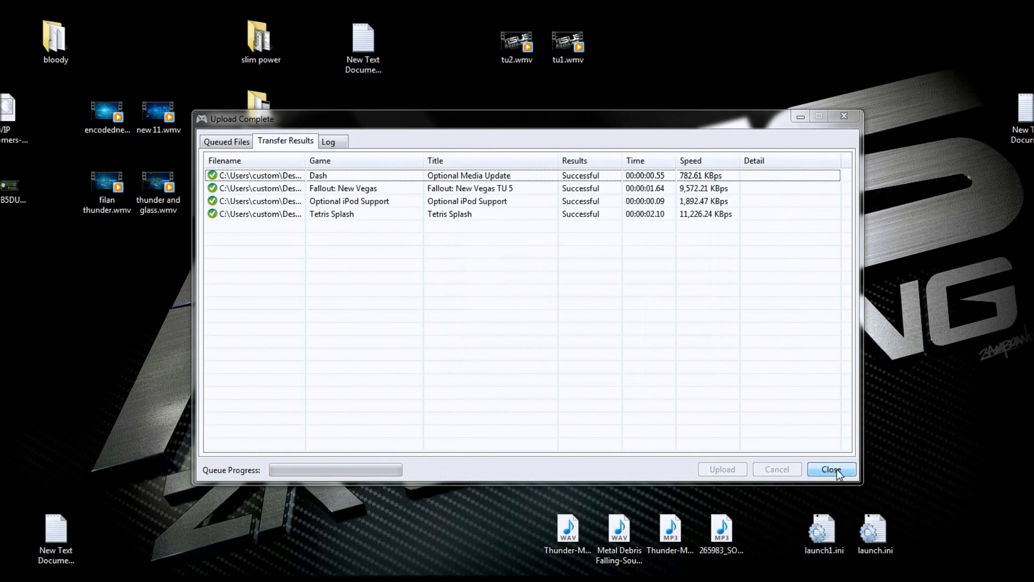
{"action": "left_click", "coordinate": [831, 469]}
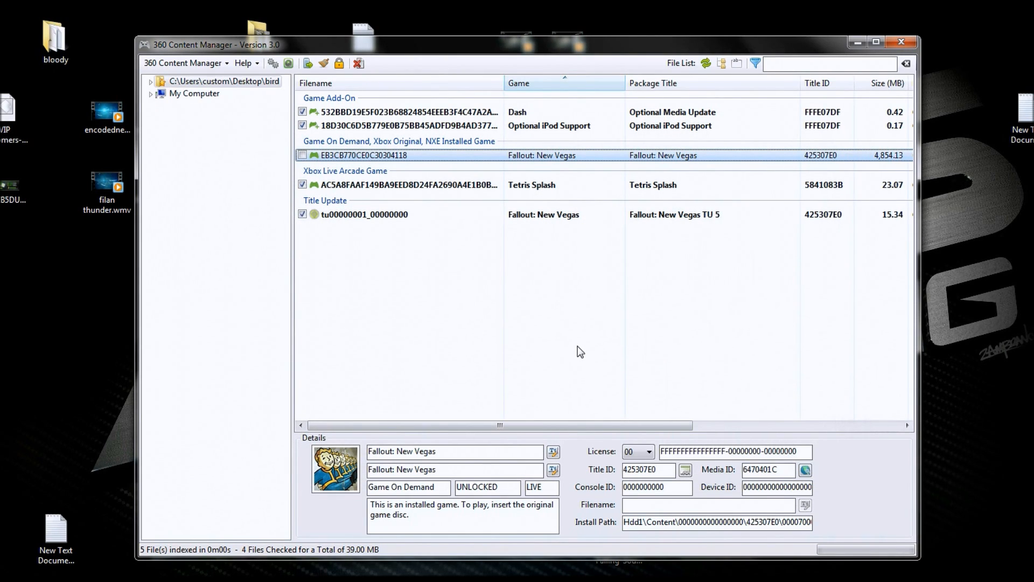
{"action": "mouse_move", "coordinate": [571, 303]}
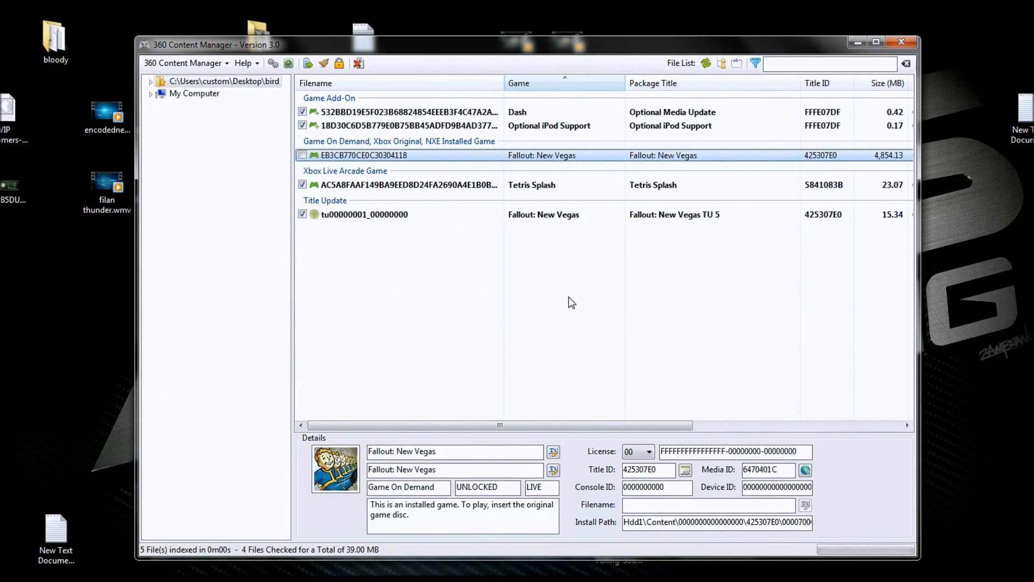
{"action": "mouse_move", "coordinate": [564, 300]}
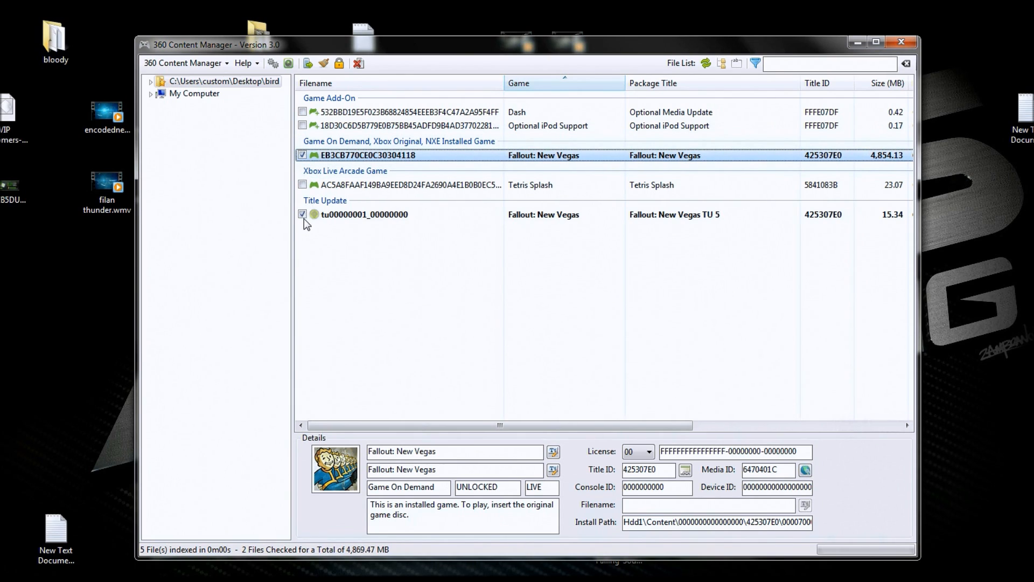
- Uncheck the Fallout: New Vegas title update, leaving only the GOD package at 4,854.13 MB
{"action": "left_click", "coordinate": [302, 214]}
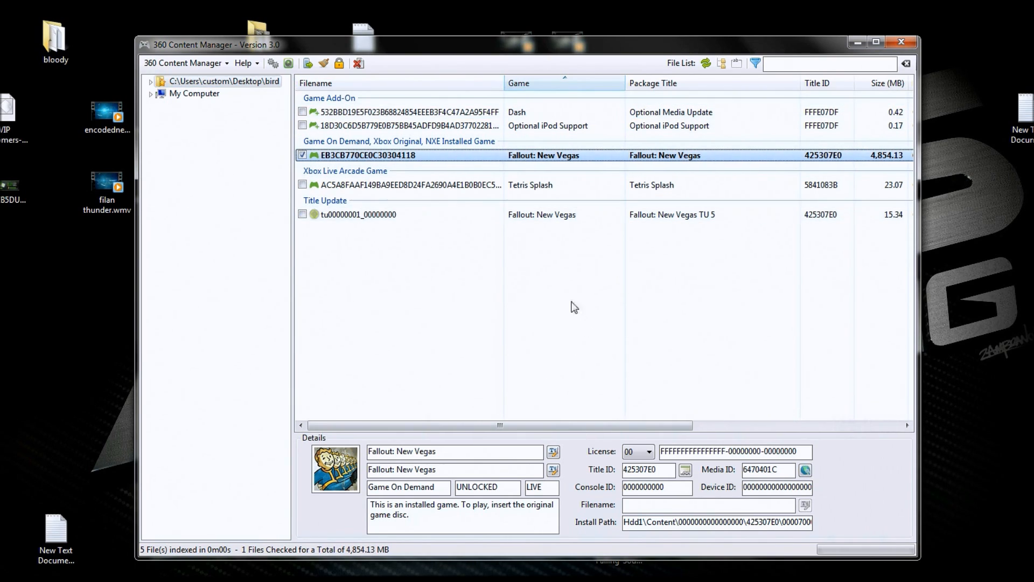
{"action": "mouse_move", "coordinate": [524, 267]}
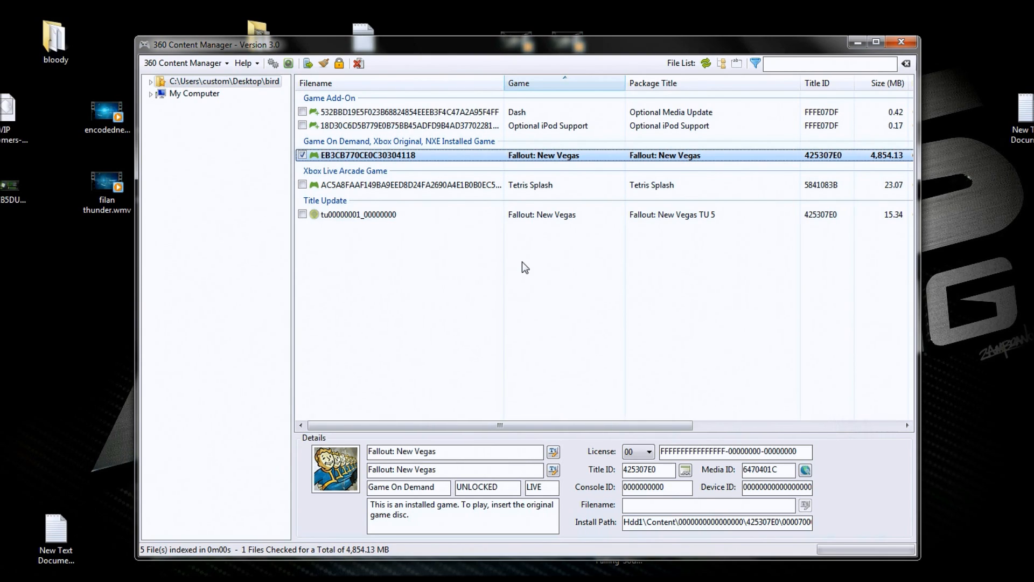
{"action": "mouse_move", "coordinate": [579, 54]}
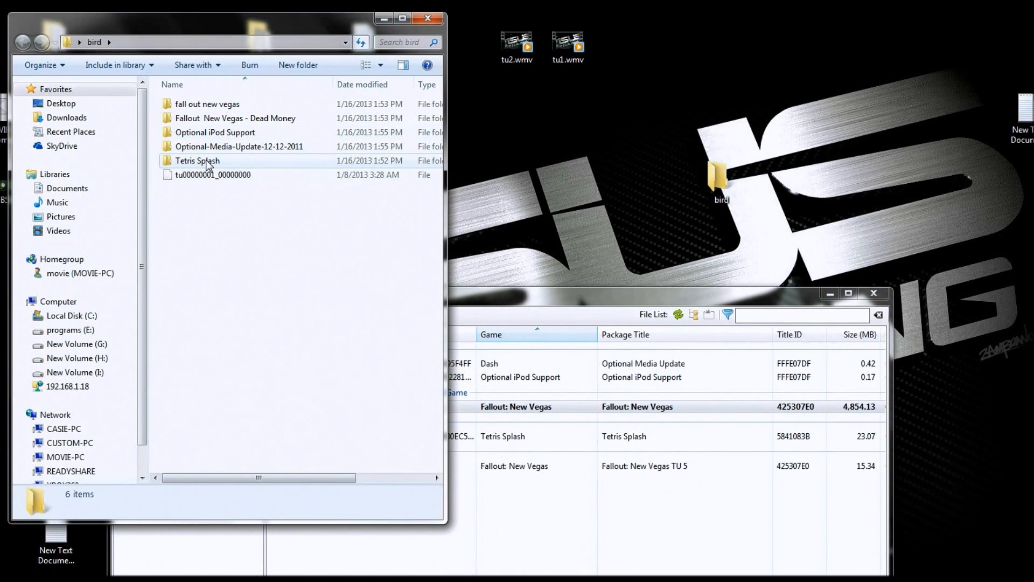
{"action": "double_click", "coordinate": [197, 161]}
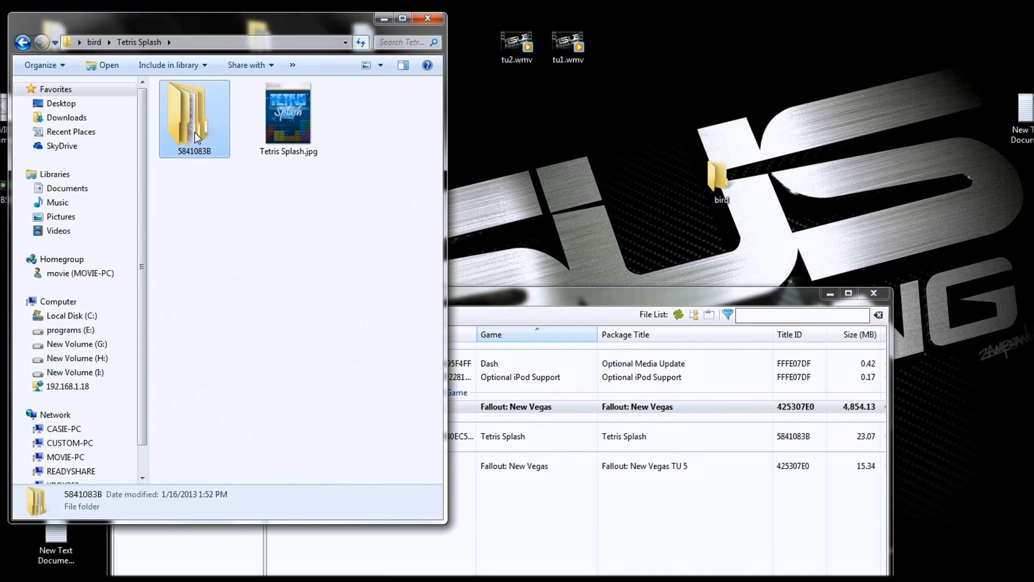
{"action": "double_click", "coordinate": [194, 118]}
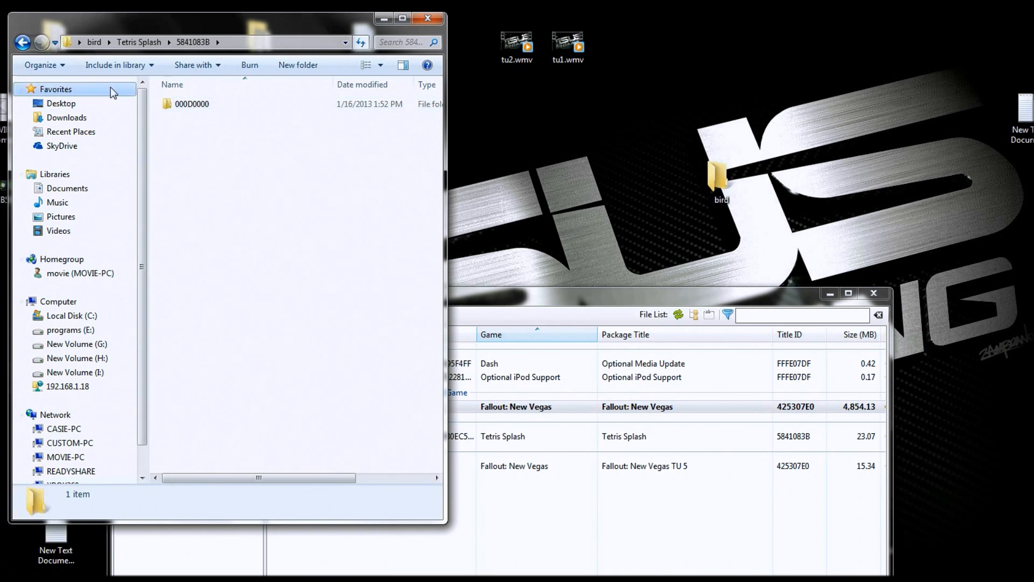
{"action": "left_click", "coordinate": [23, 41]}
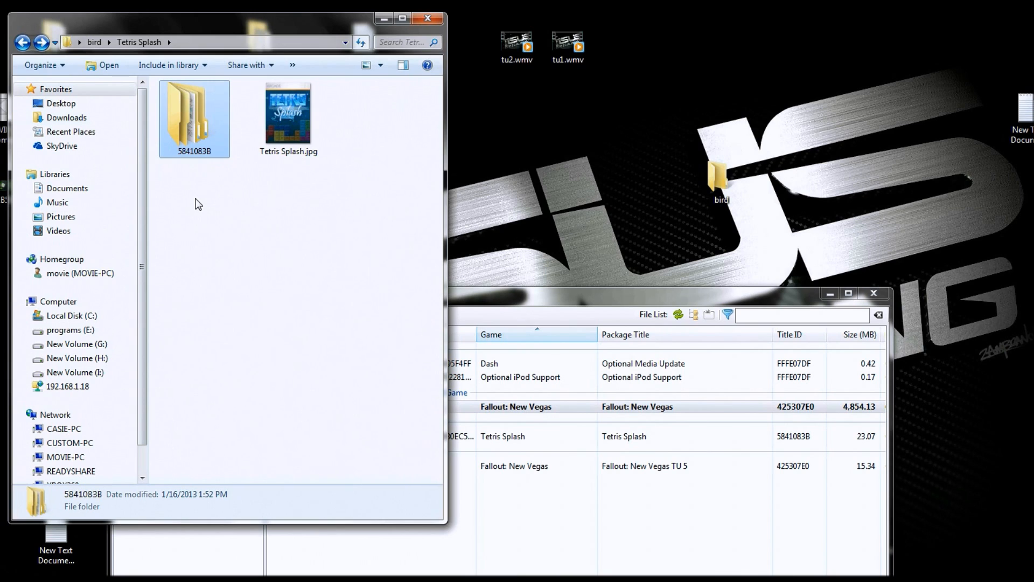
{"action": "mouse_move", "coordinate": [429, 354]}
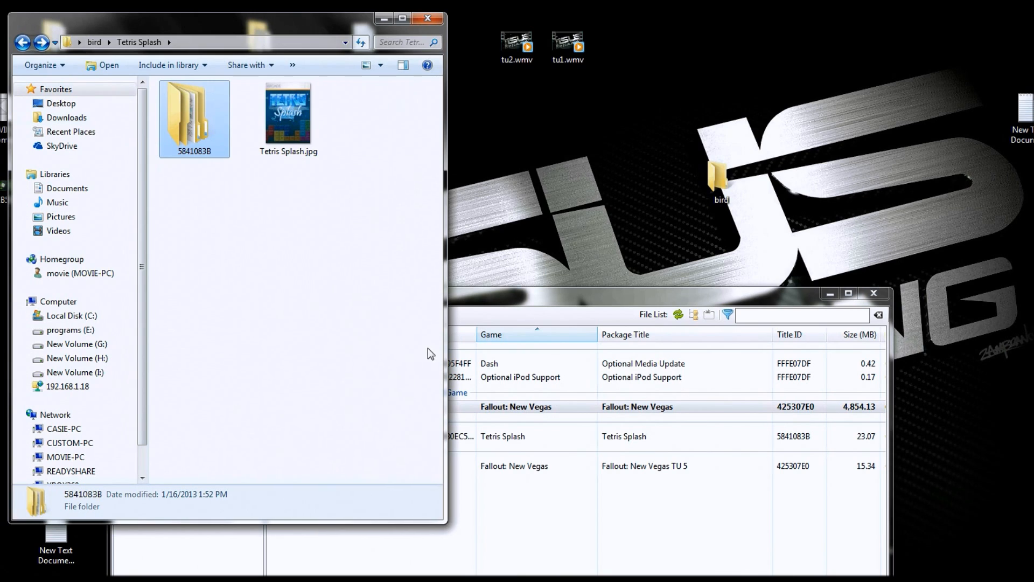
{"action": "mouse_move", "coordinate": [85, 59]}
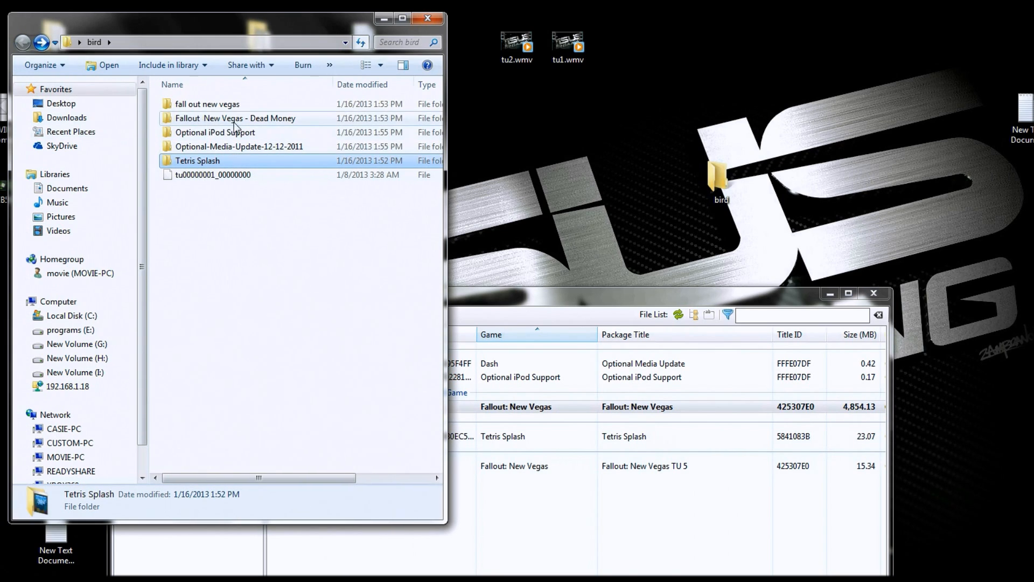
{"action": "double_click", "coordinate": [235, 118]}
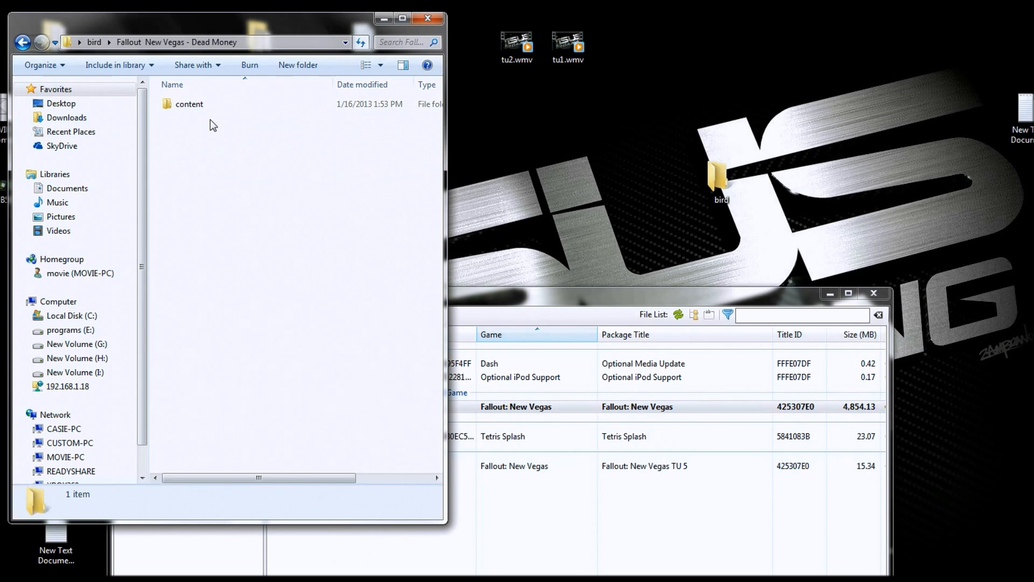
{"action": "left_click", "coordinate": [189, 103]}
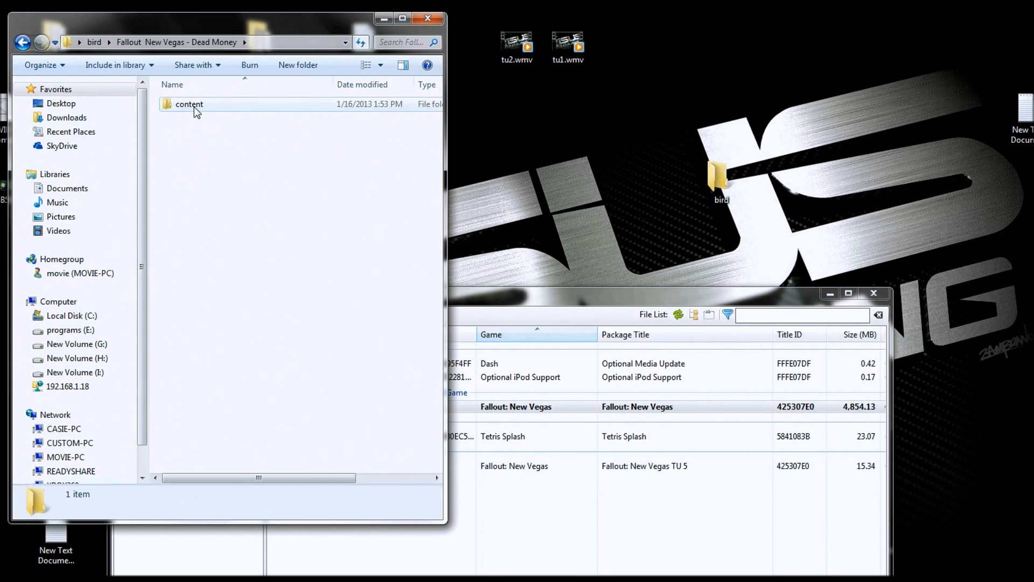
{"action": "double_click", "coordinate": [189, 103]}
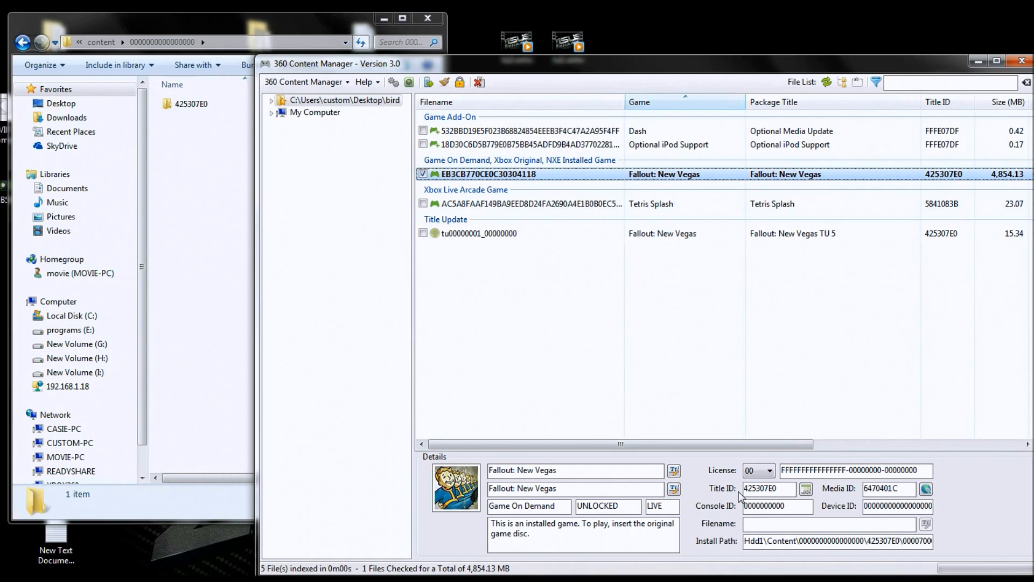
{"action": "mouse_move", "coordinate": [765, 489]}
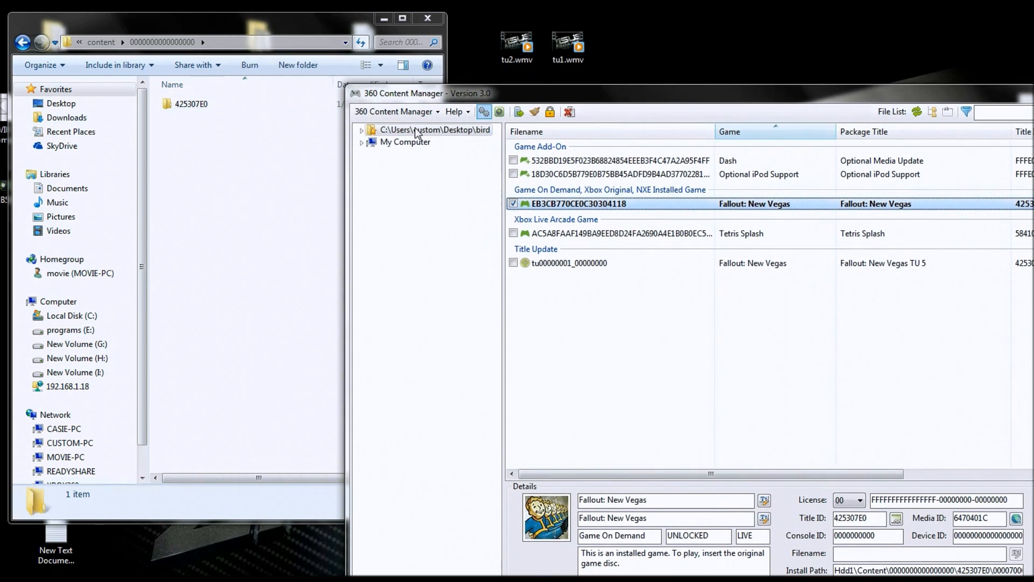
- Open Dead Money's 425307E0 folder, revealing its 00000002 subfolder beside 360 Content Manager
{"action": "double_click", "coordinate": [191, 104]}
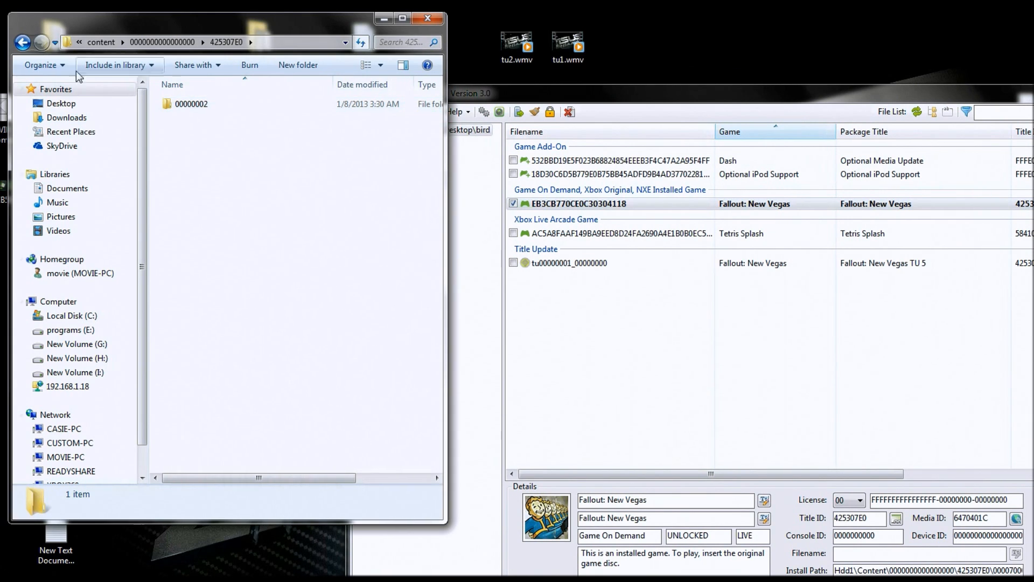
- Return to the bird folder and browse fall out new vegas > 425307E0 > 00007000
{"action": "left_click", "coordinate": [23, 42]}
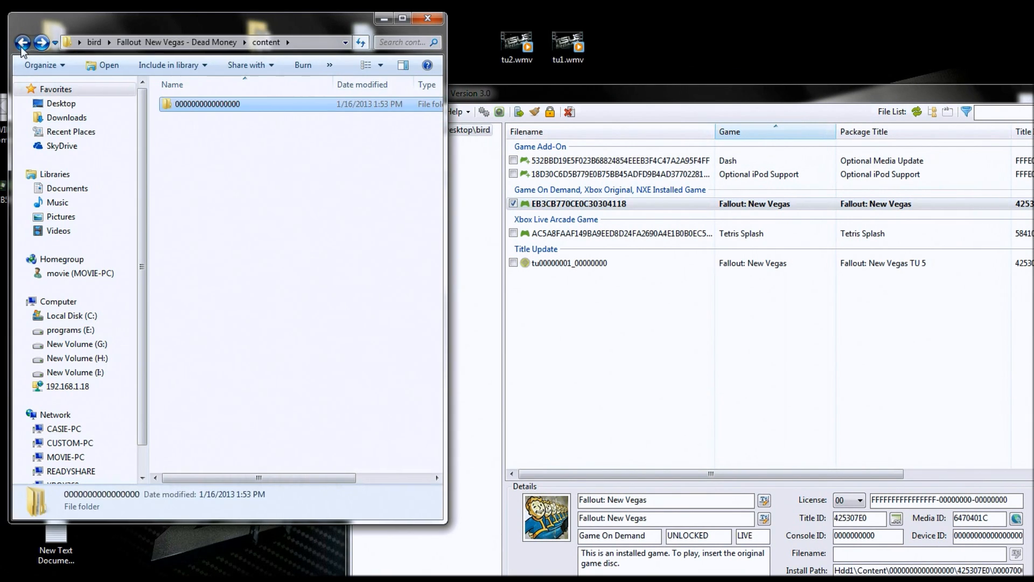
{"action": "left_click", "coordinate": [23, 42]}
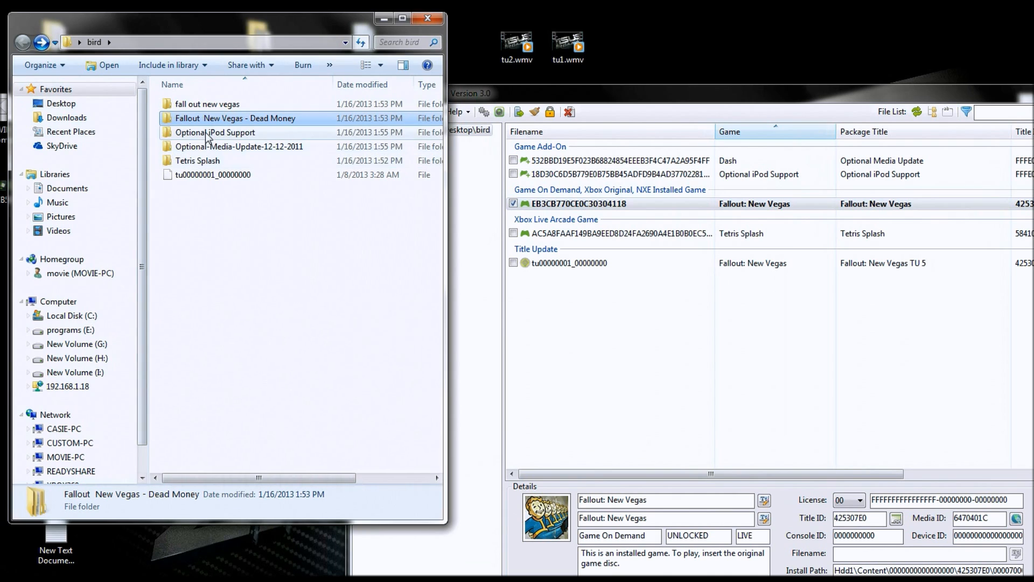
{"action": "double_click", "coordinate": [207, 104]}
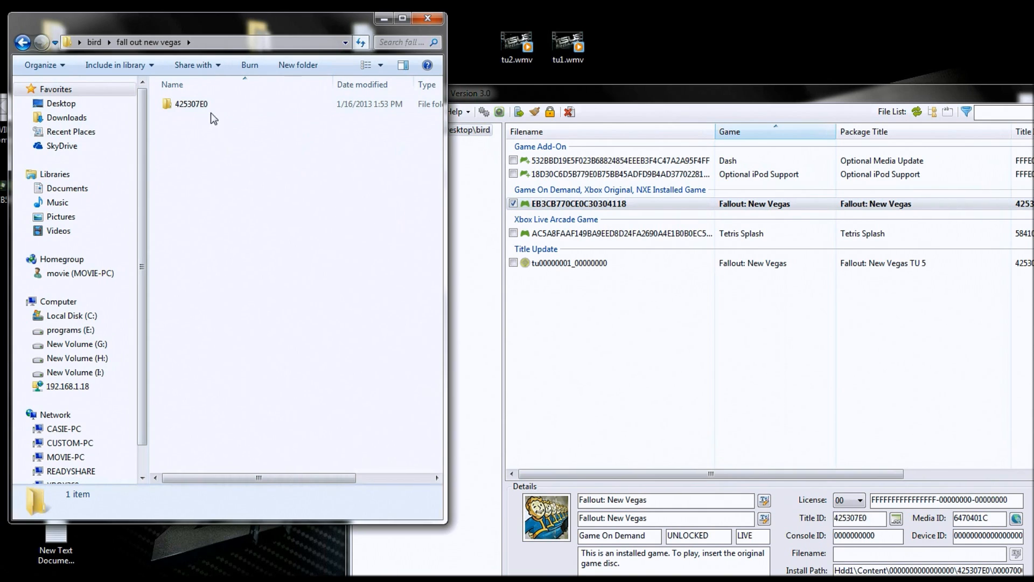
{"action": "double_click", "coordinate": [191, 103]}
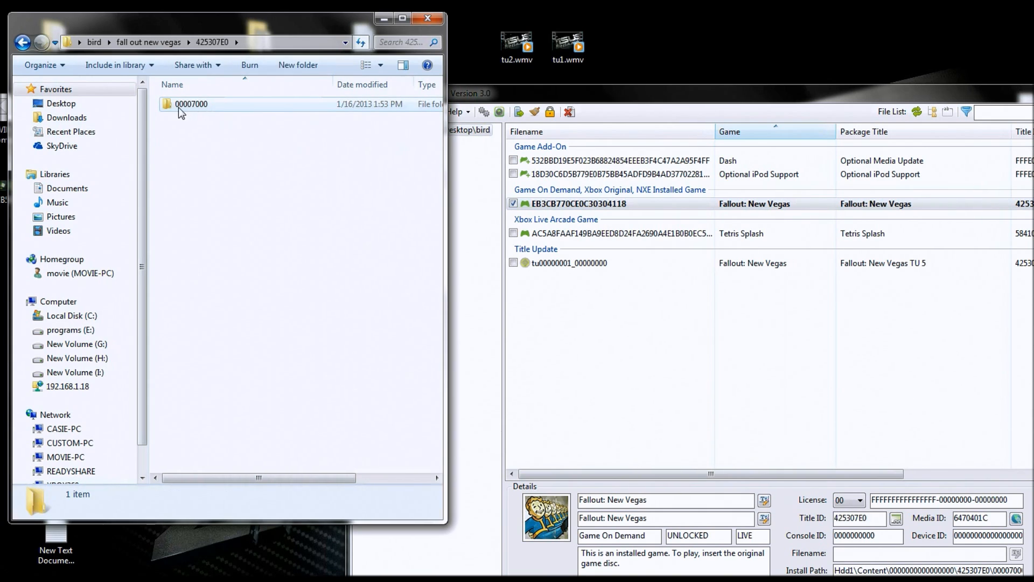
{"action": "left_click", "coordinate": [191, 104]}
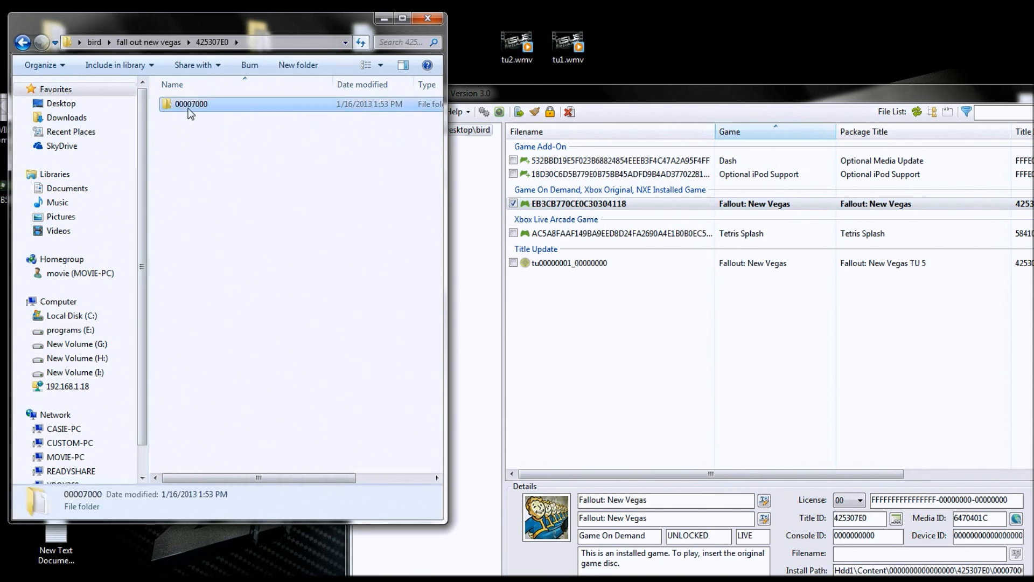
{"action": "double_click", "coordinate": [191, 103]}
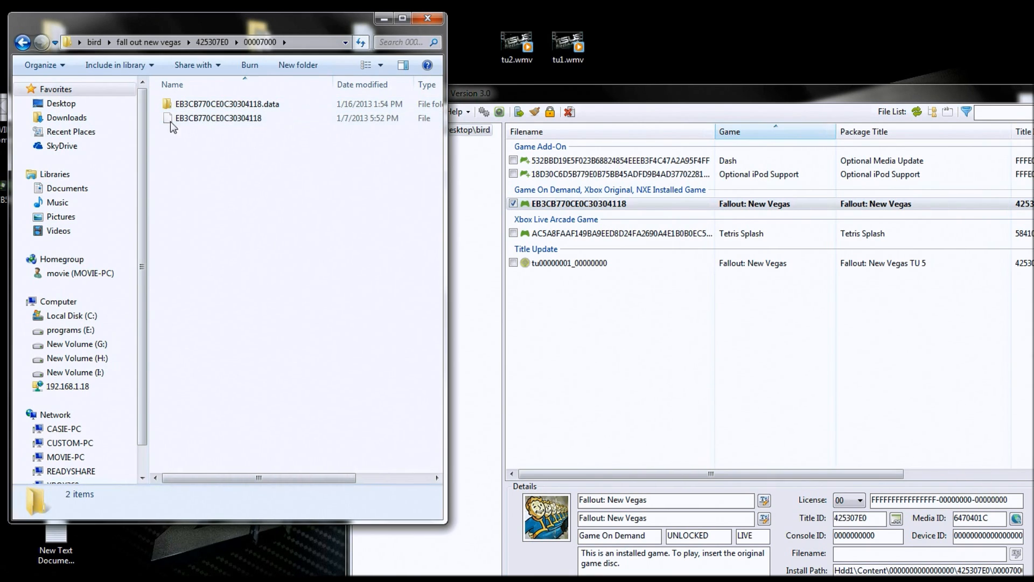
{"action": "left_click", "coordinate": [23, 42]}
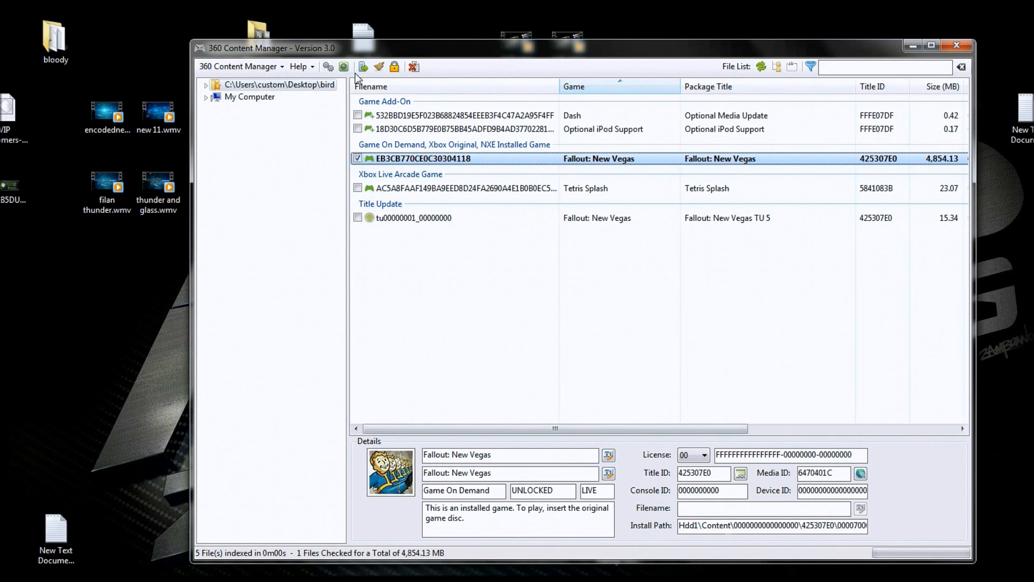
- Start the FTP upload of the checked Fallout: New Vegas package to the console
{"action": "left_click", "coordinate": [362, 66]}
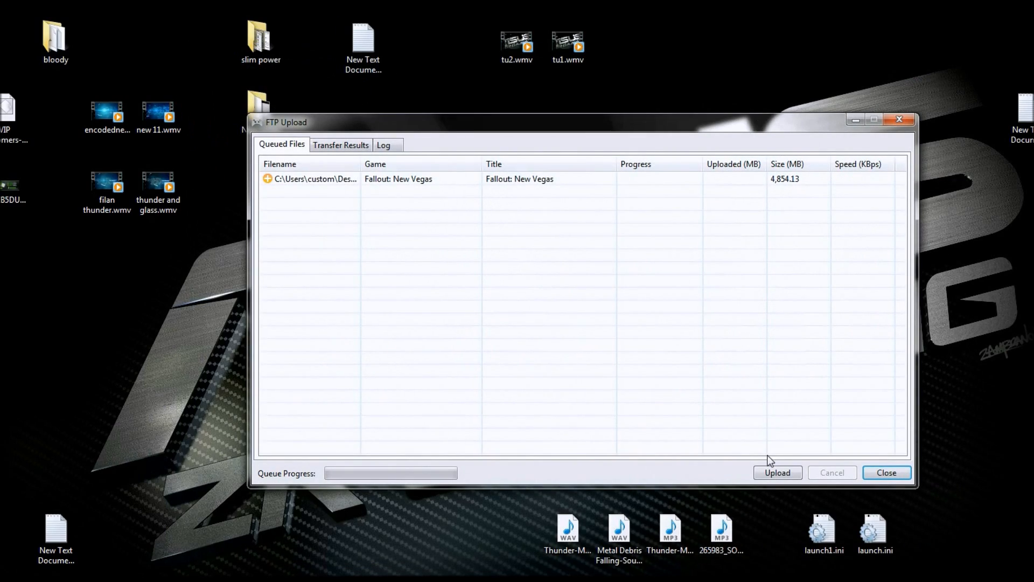
{"action": "left_click", "coordinate": [777, 472]}
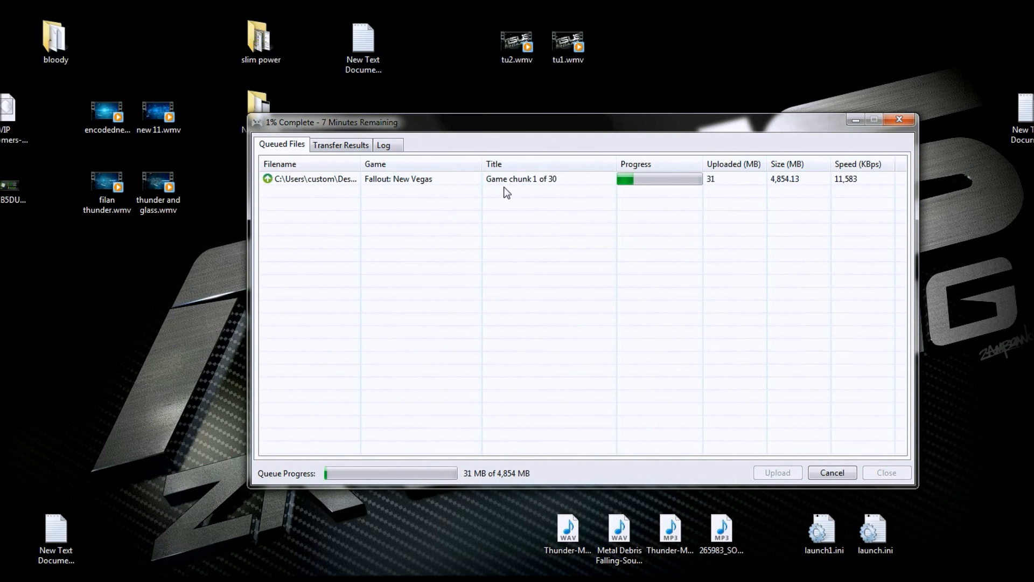
{"action": "mouse_move", "coordinate": [532, 288]}
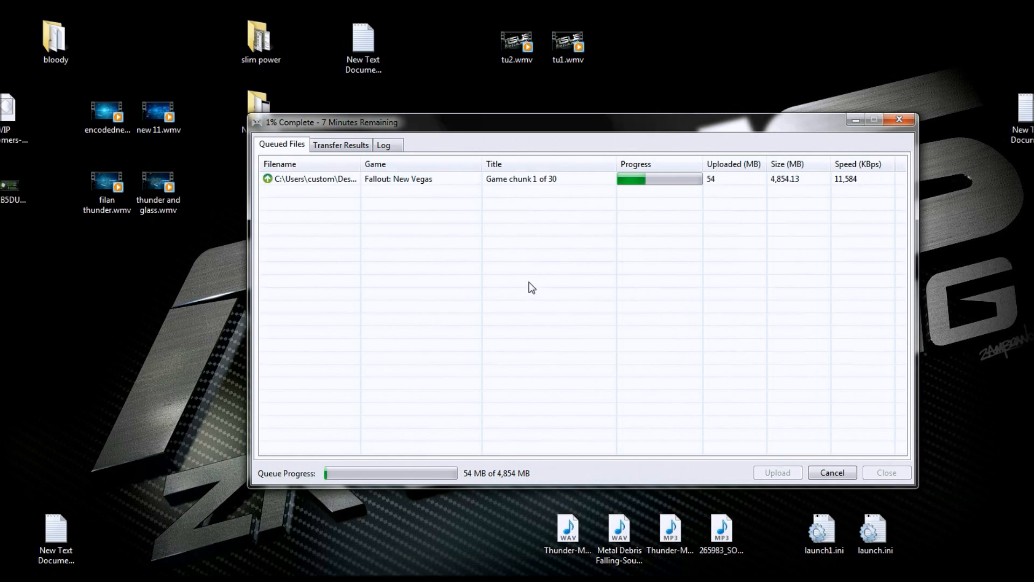